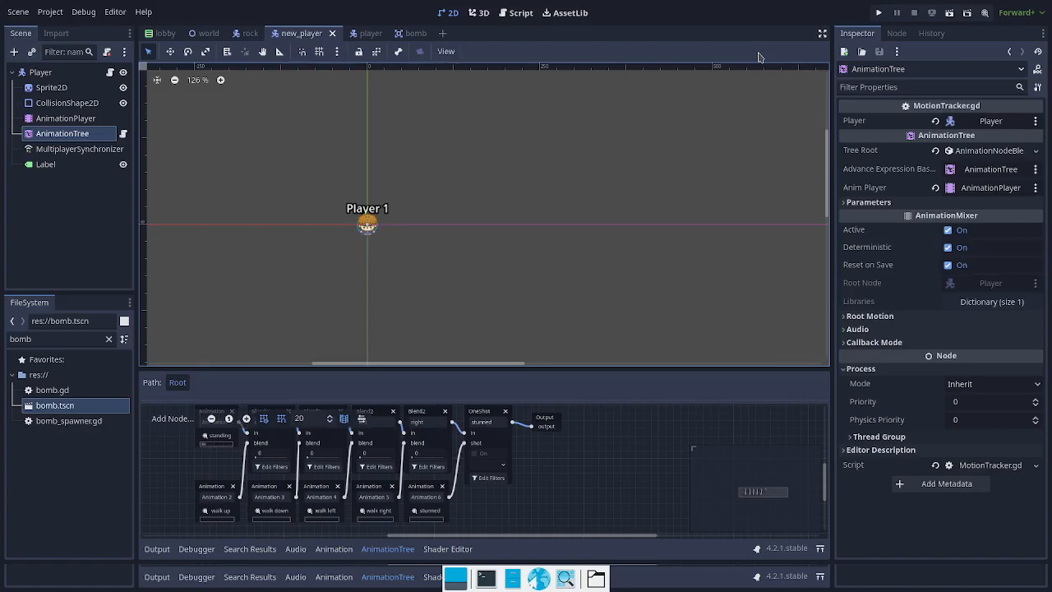
{"action": "mouse_move", "coordinate": [820, 59]}
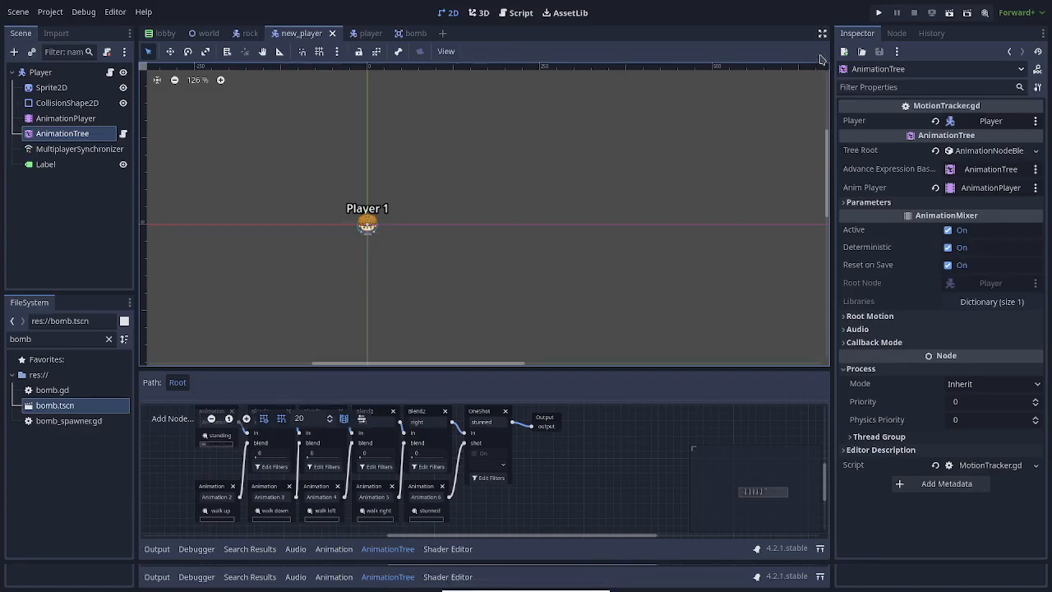
{"action": "mouse_move", "coordinate": [252, 103]}
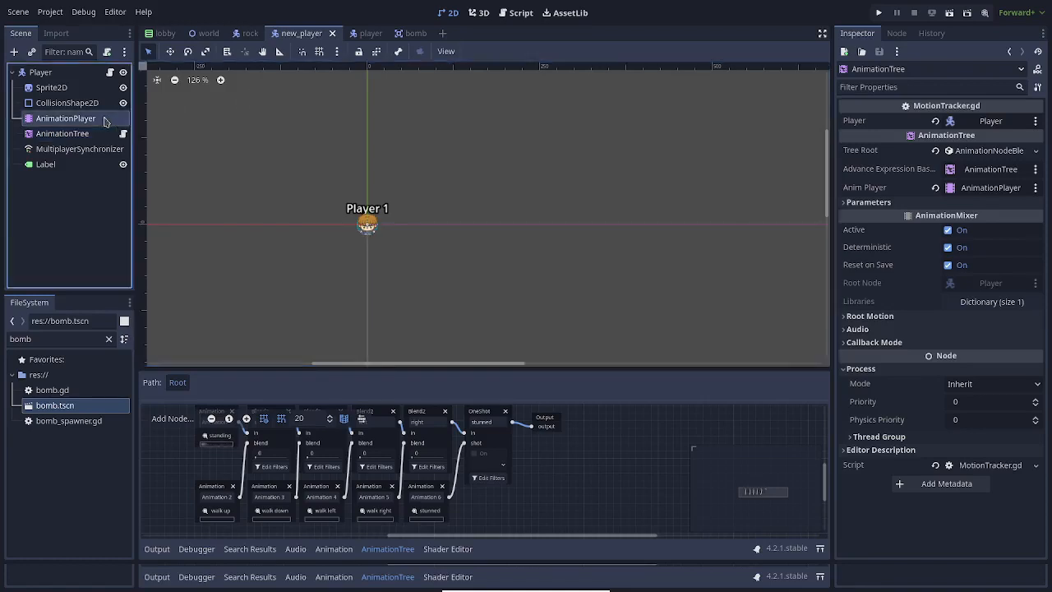
Step: Select the AnimationPlayer and show the 1.2 s 'stunned' animation's frame and rotation tracks
{"action": "left_click", "coordinate": [67, 102]}
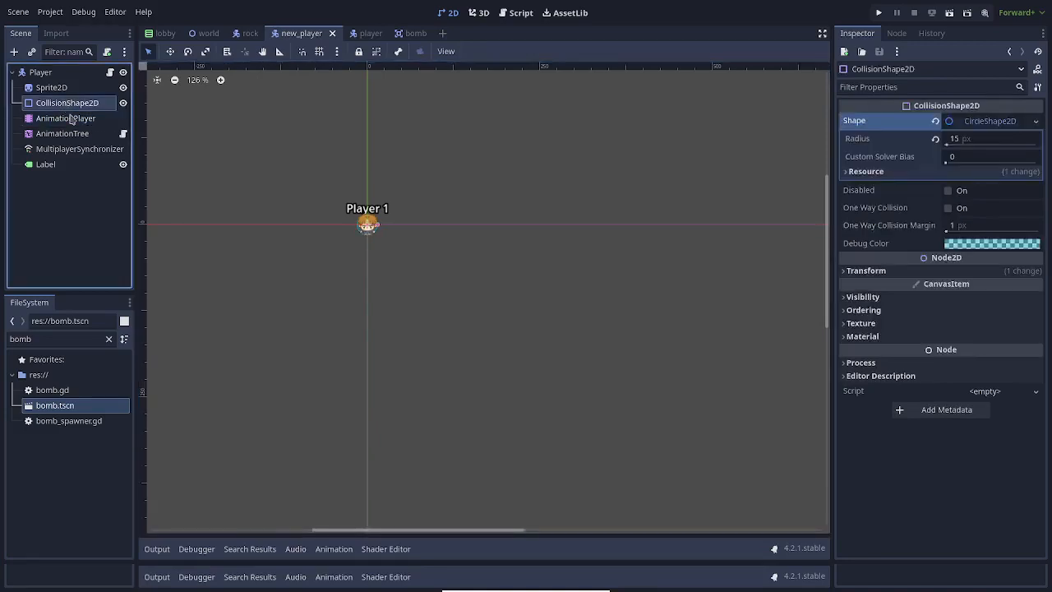
{"action": "left_click", "coordinate": [65, 117]}
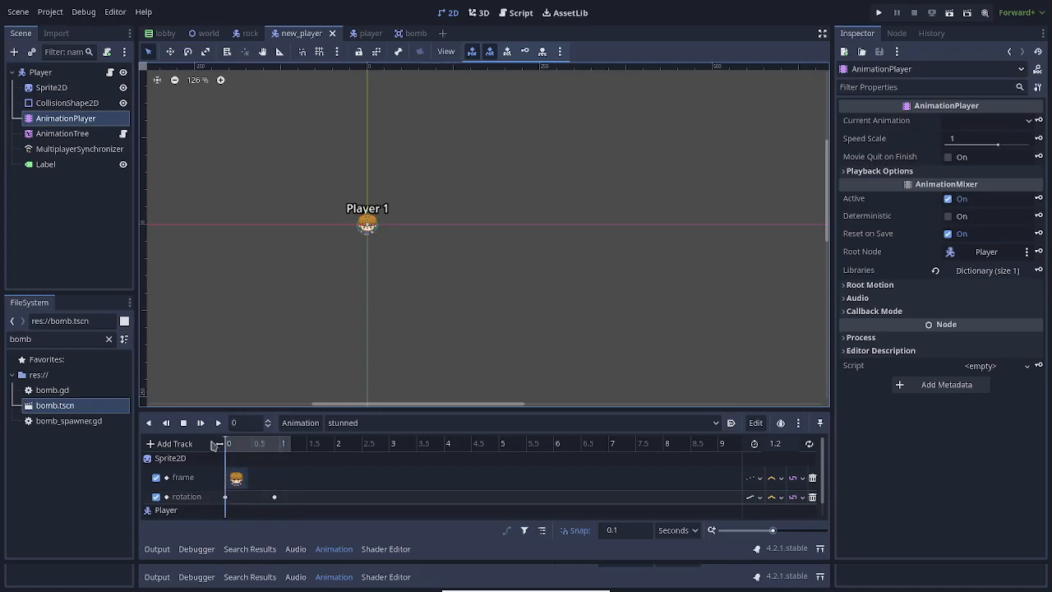
{"action": "left_click", "coordinate": [505, 423]}
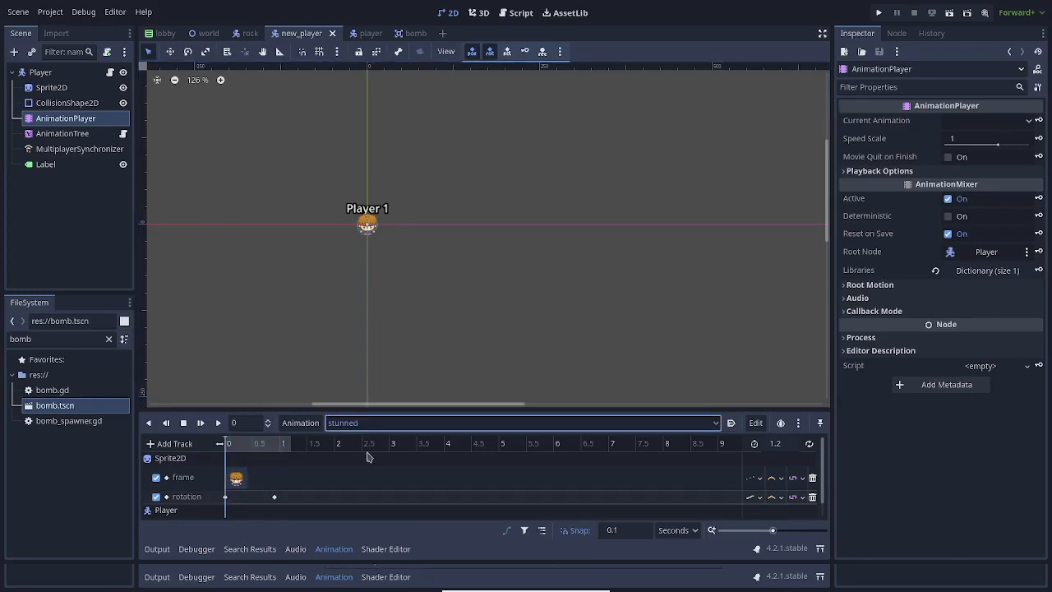
{"action": "mouse_move", "coordinate": [388, 462]}
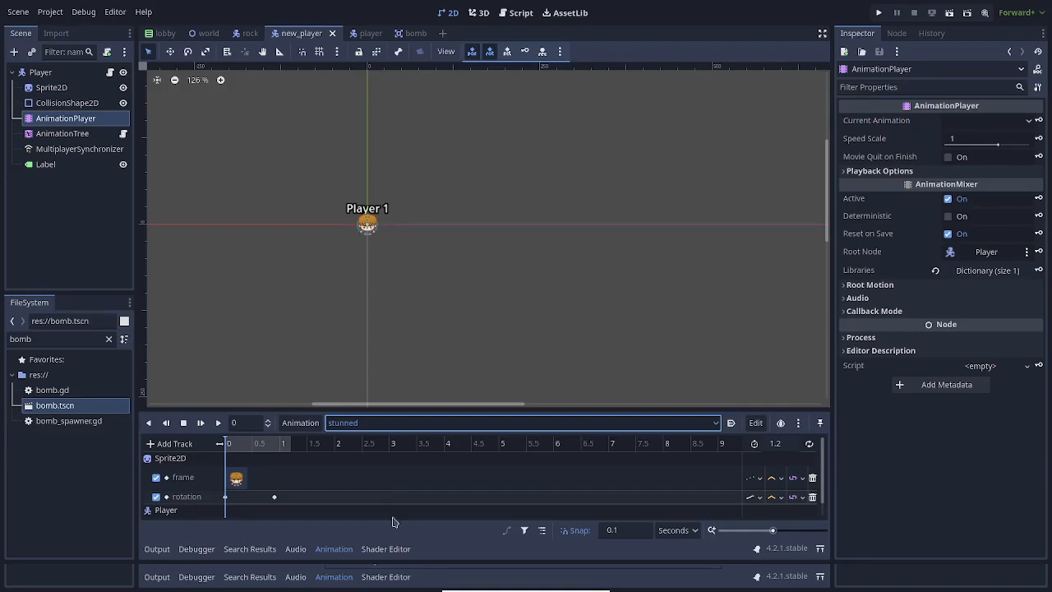
{"action": "mouse_move", "coordinate": [400, 449]}
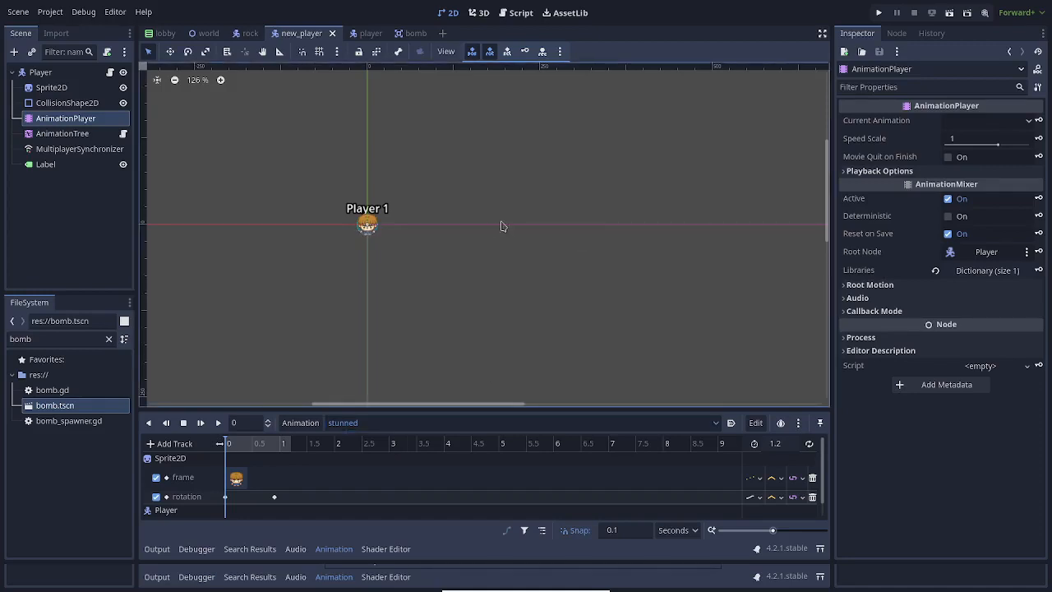
{"action": "mouse_move", "coordinate": [627, 117]}
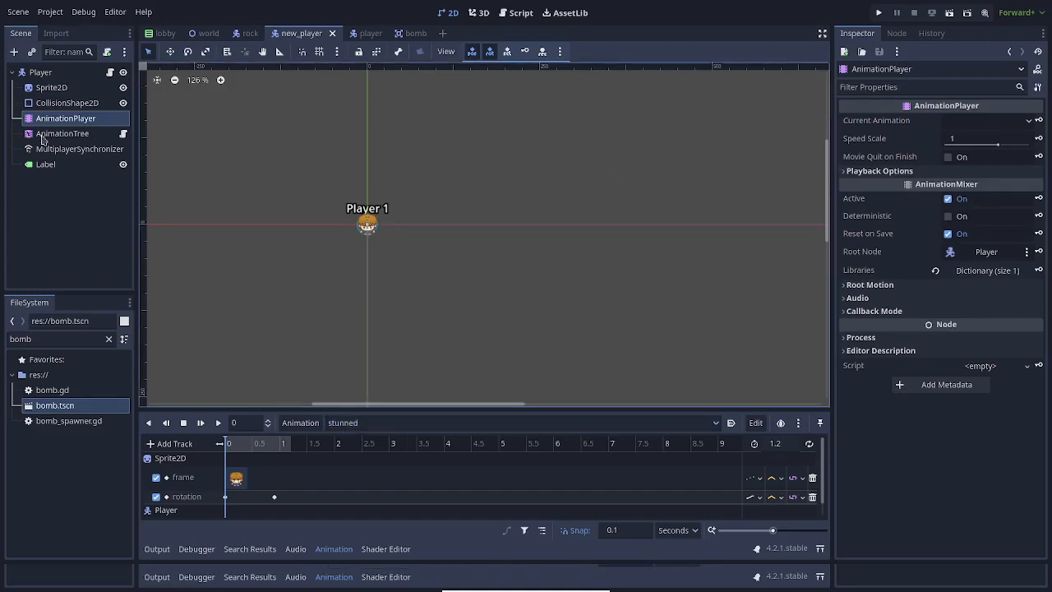
Step: Select the AnimationTree node to show the walk blends and stunned one-shot graph
{"action": "left_click", "coordinate": [62, 133]}
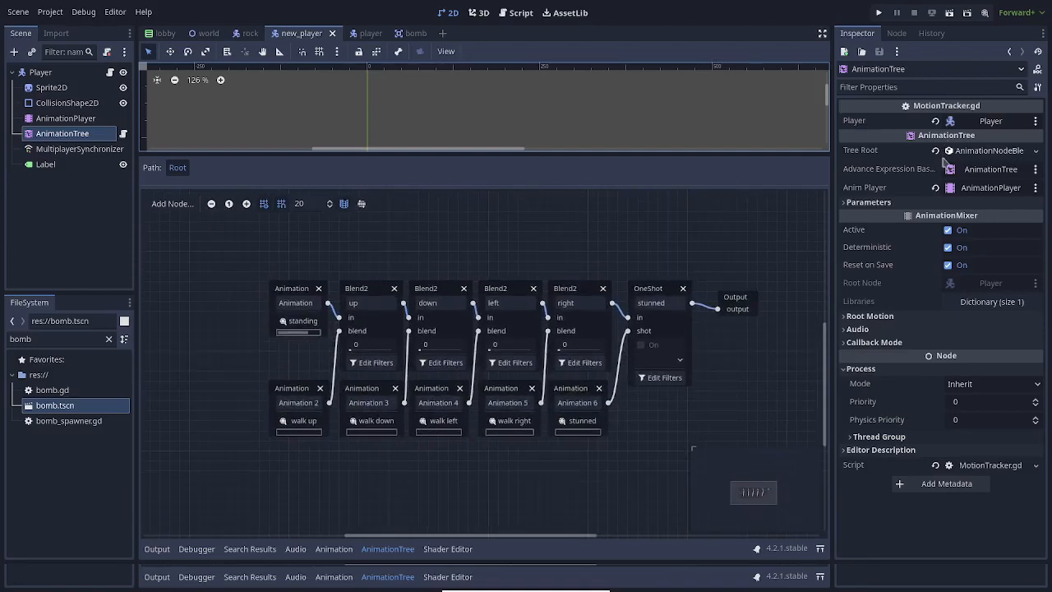
{"action": "mouse_move", "coordinate": [989, 196]}
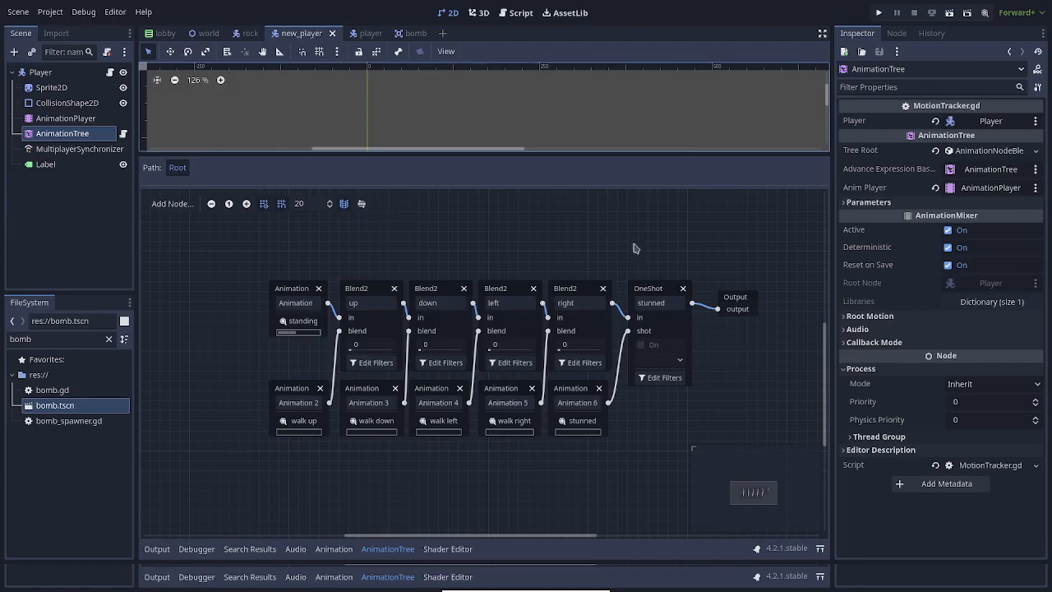
{"action": "mouse_move", "coordinate": [595, 420]}
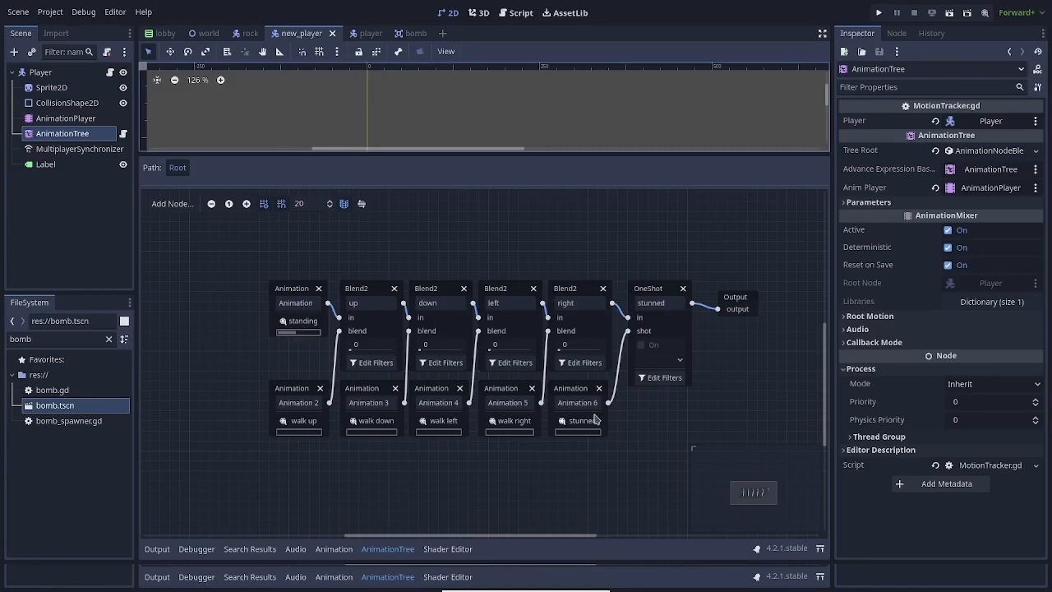
{"action": "mouse_move", "coordinate": [421, 320]}
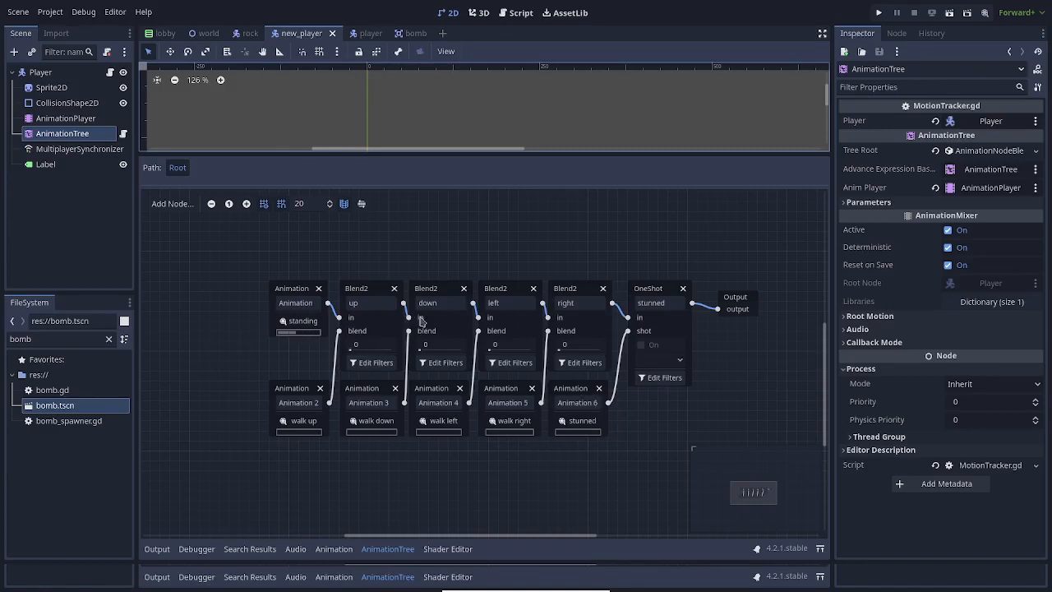
{"action": "mouse_move", "coordinate": [427, 418]}
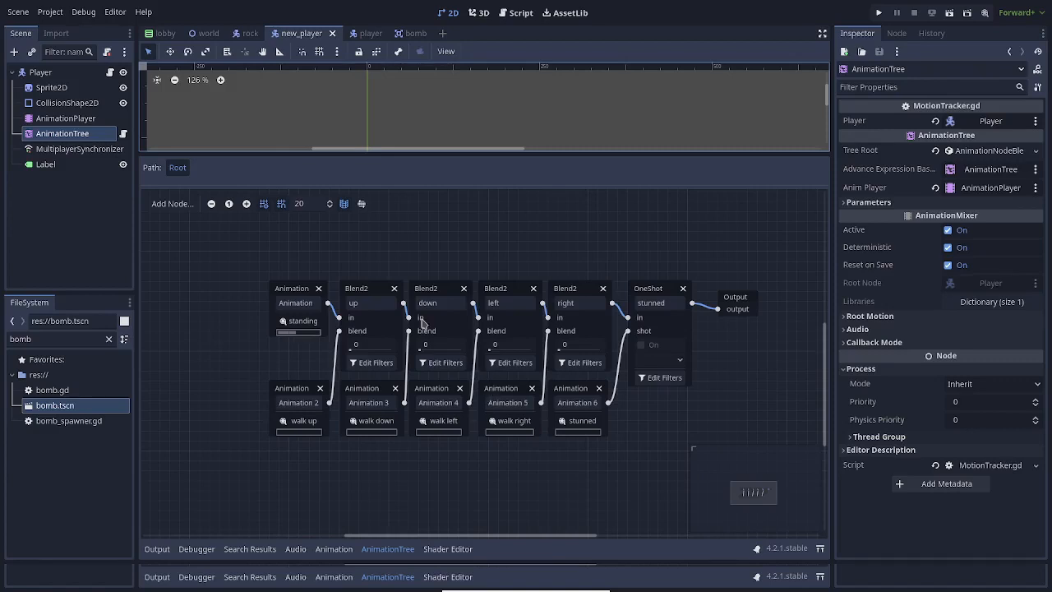
{"action": "mouse_move", "coordinate": [41, 140]}
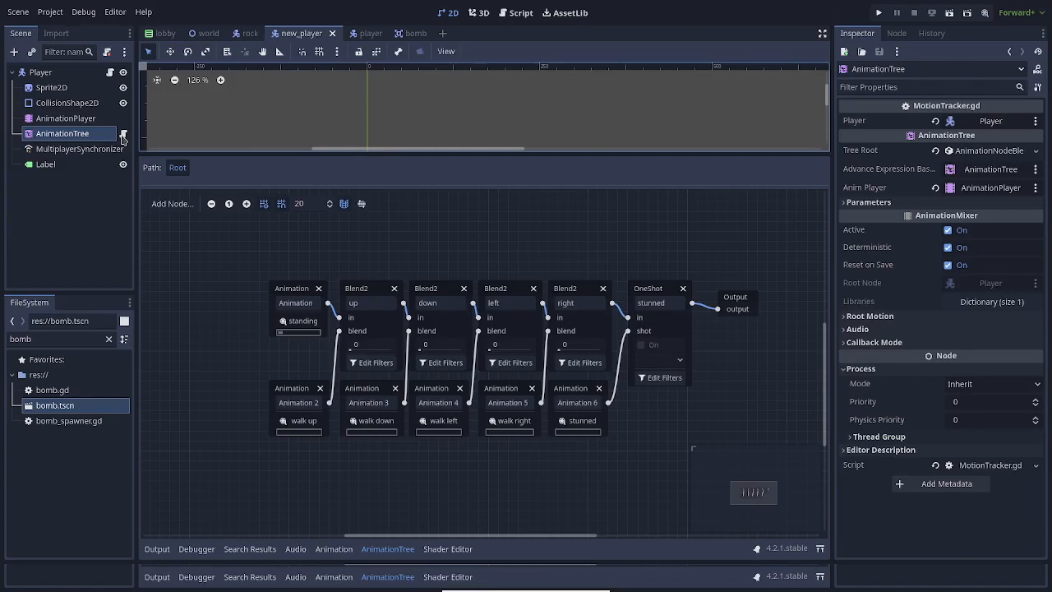
Step: Select the MultiplayerSynchronizer to show Player:position and Label:text replication
{"action": "left_click", "coordinate": [79, 149]}
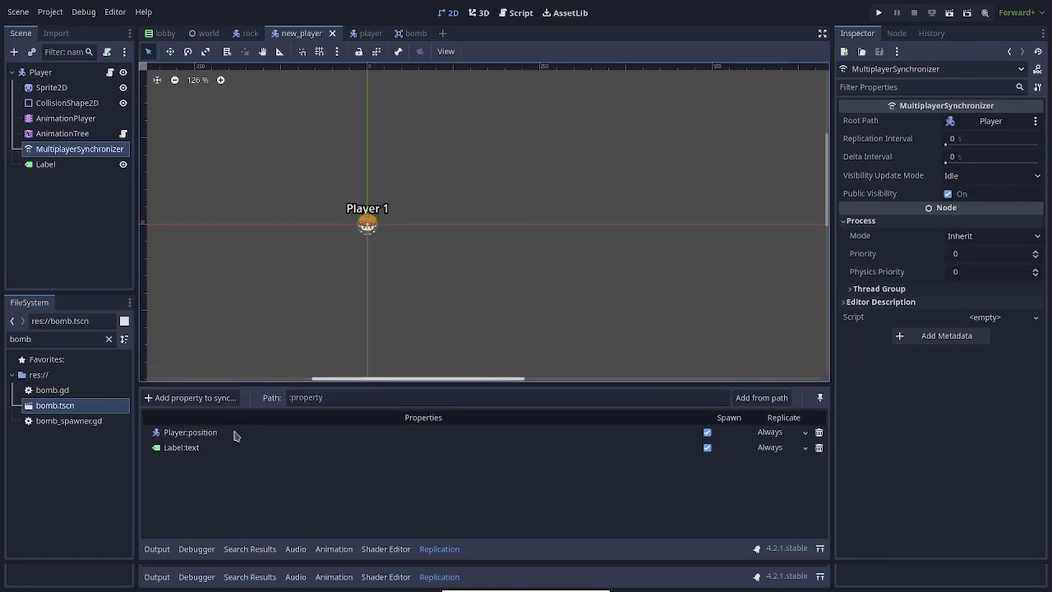
{"action": "mouse_move", "coordinate": [470, 334]}
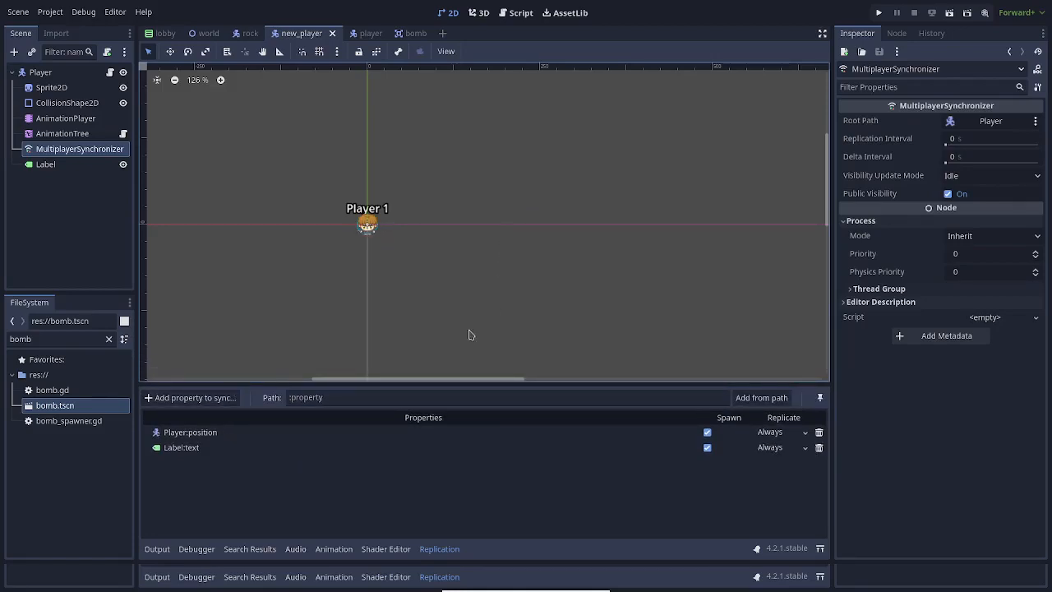
{"action": "mouse_move", "coordinate": [830, 425]}
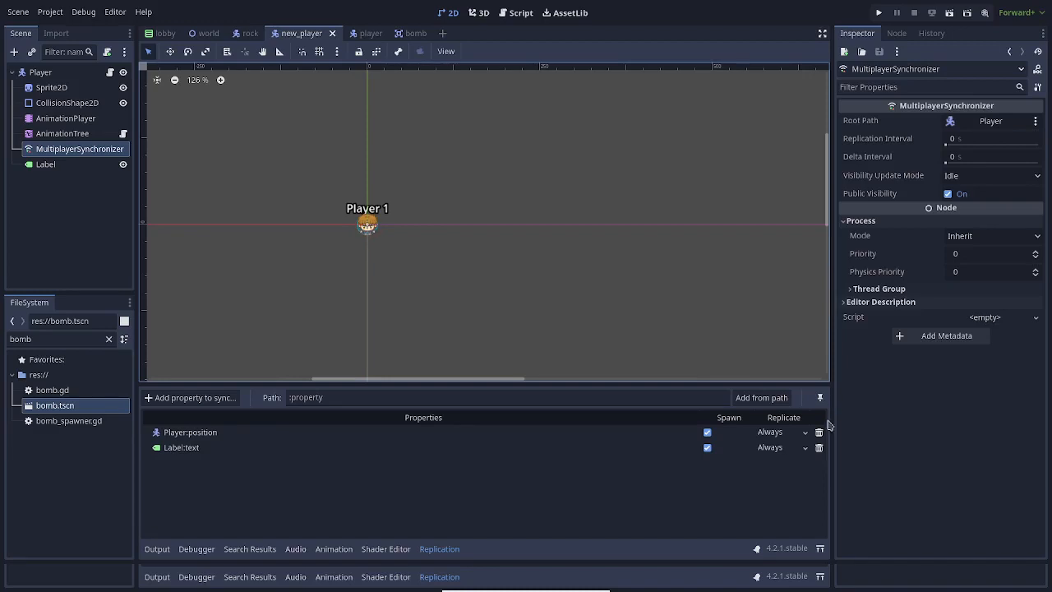
{"action": "mouse_move", "coordinate": [323, 267]}
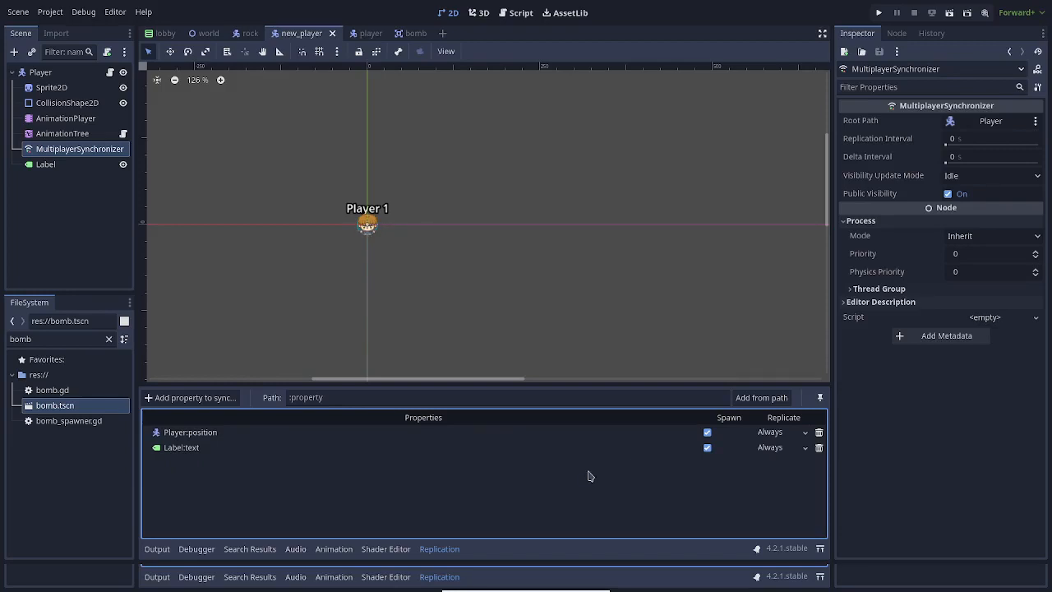
{"action": "mouse_move", "coordinate": [600, 468]}
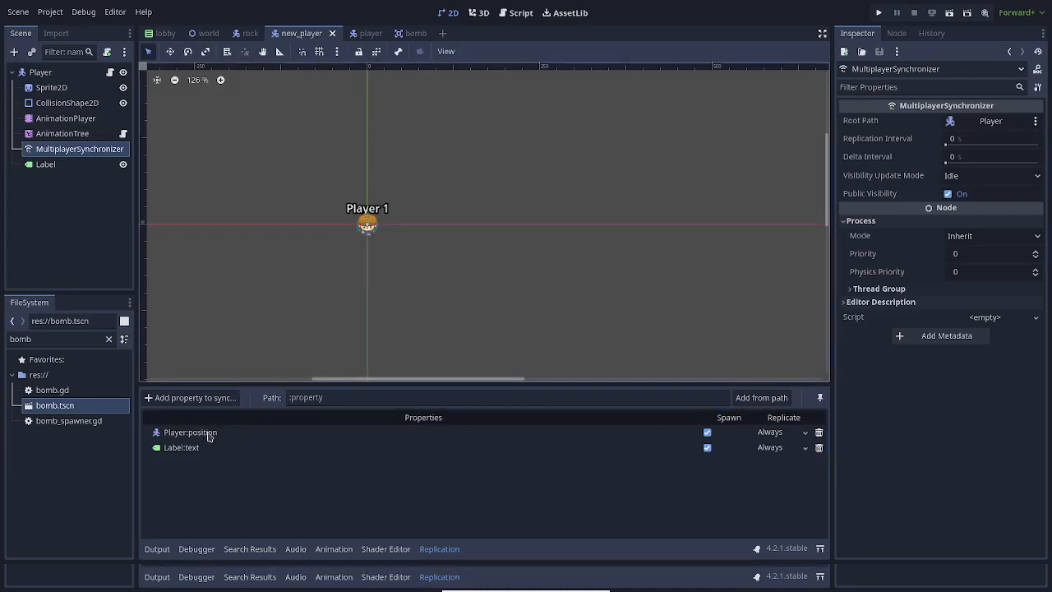
{"action": "mouse_move", "coordinate": [435, 525]}
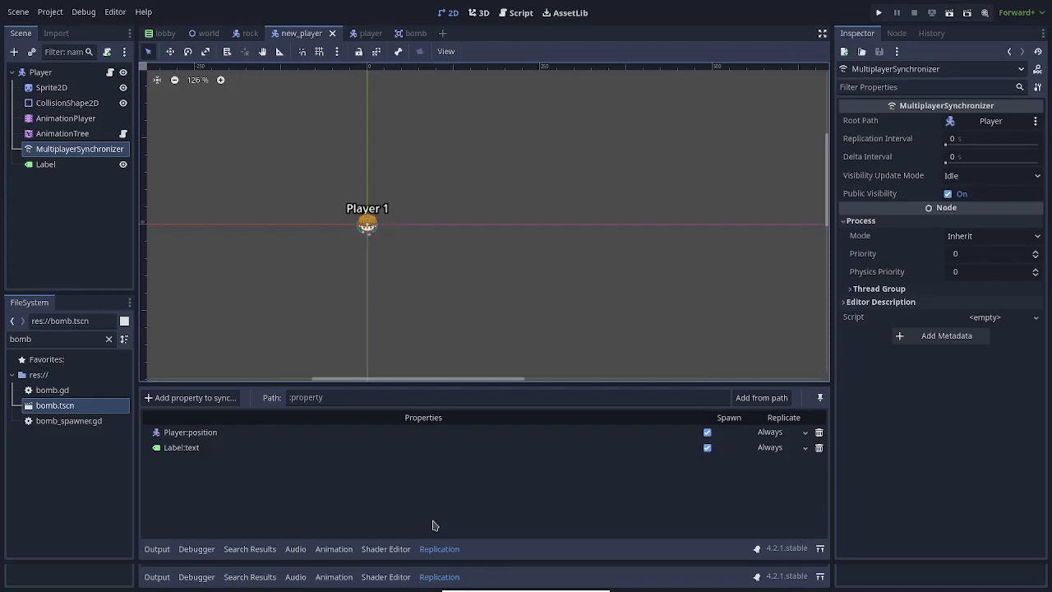
{"action": "mouse_move", "coordinate": [77, 79]}
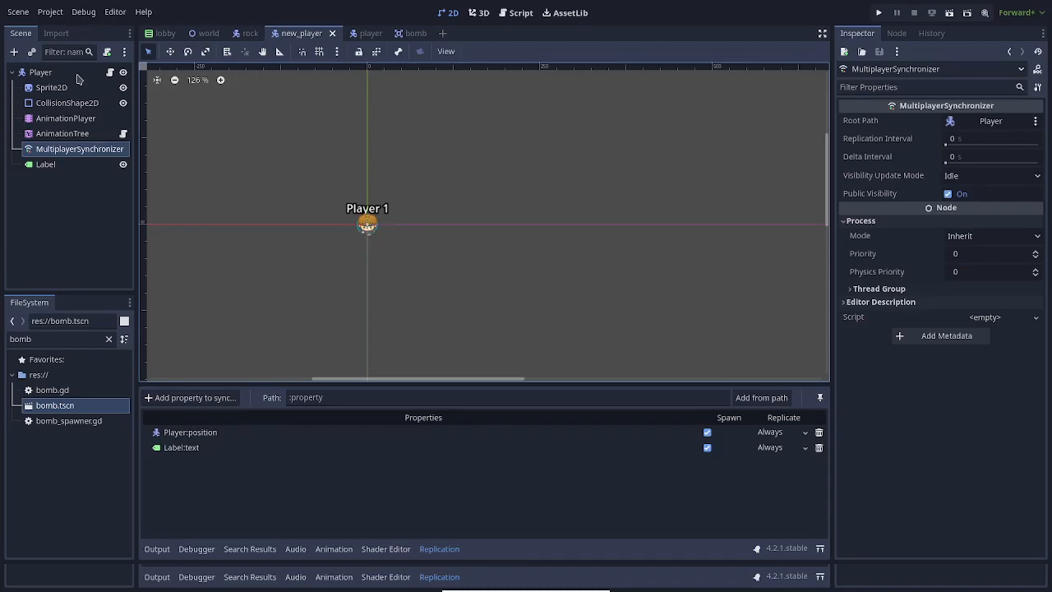
Step: Show the CollisionShape2D's CircleShape2D with its 15 px radius in the Inspector
{"action": "left_click", "coordinate": [40, 71]}
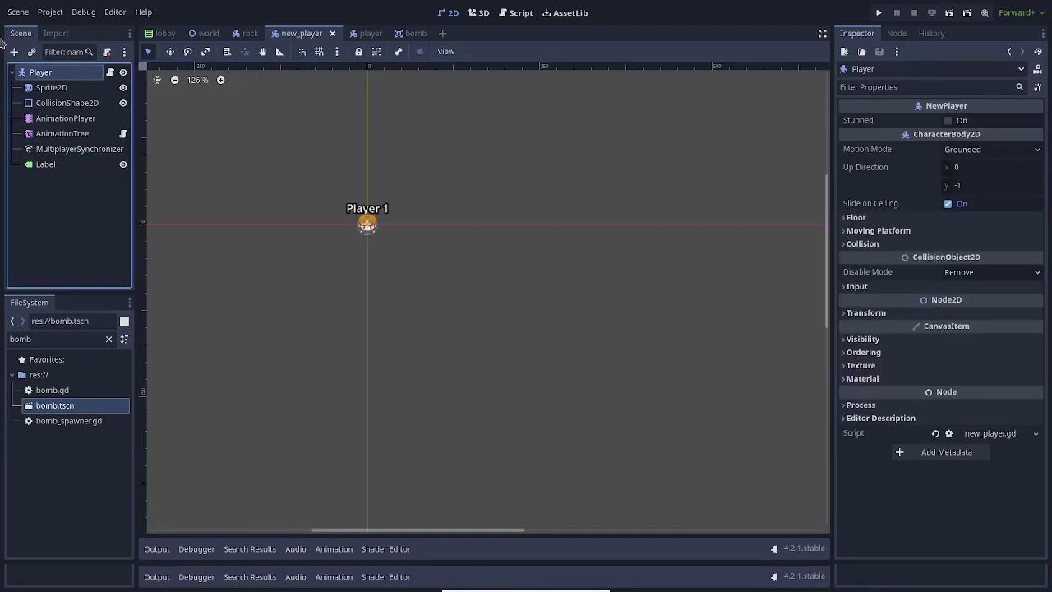
{"action": "mouse_move", "coordinate": [52, 83]}
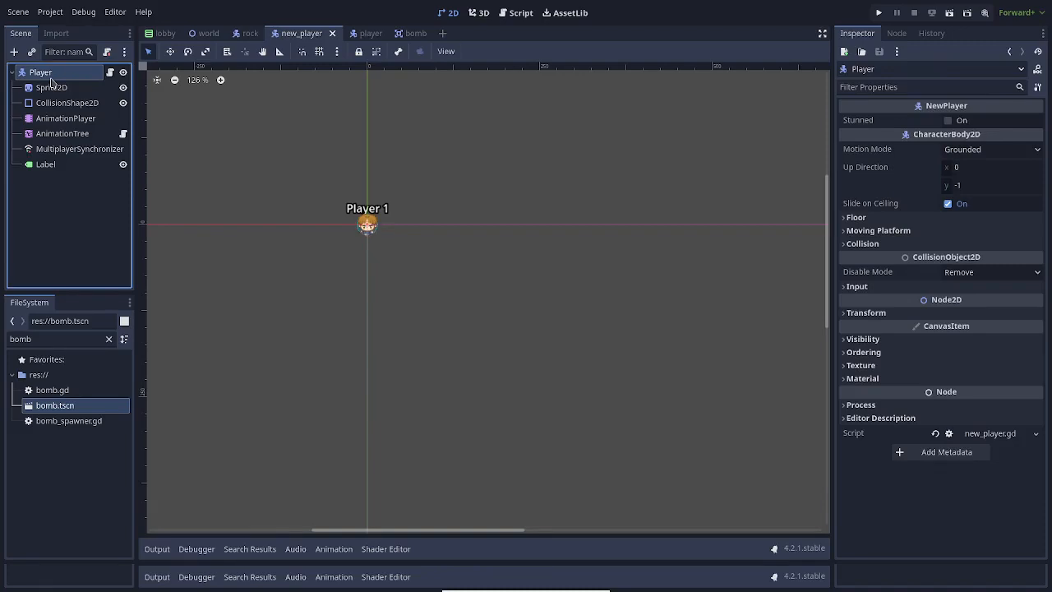
{"action": "mouse_move", "coordinate": [379, 171]}
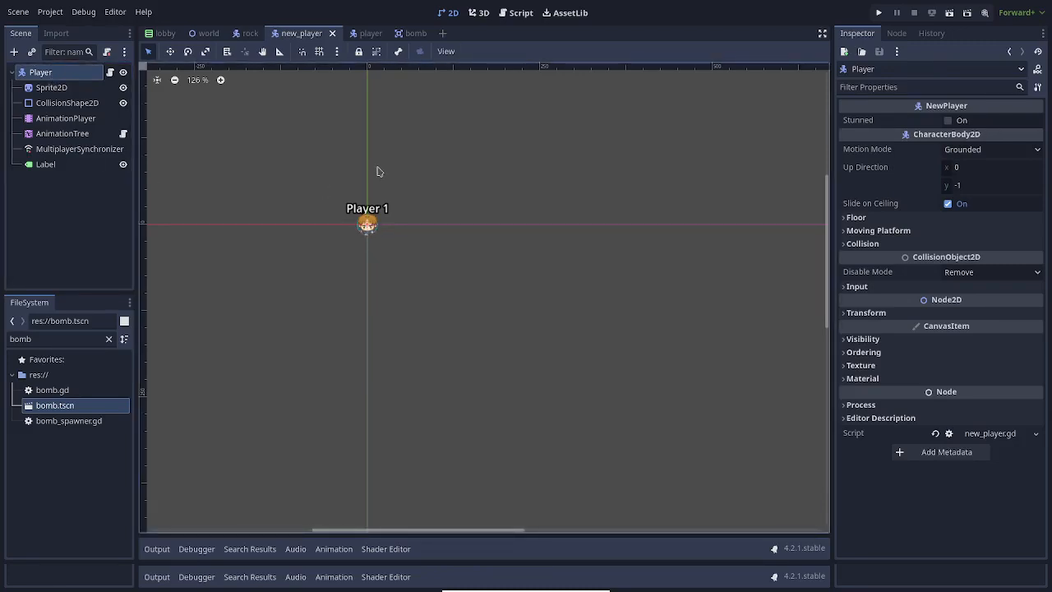
{"action": "mouse_move", "coordinate": [59, 72]}
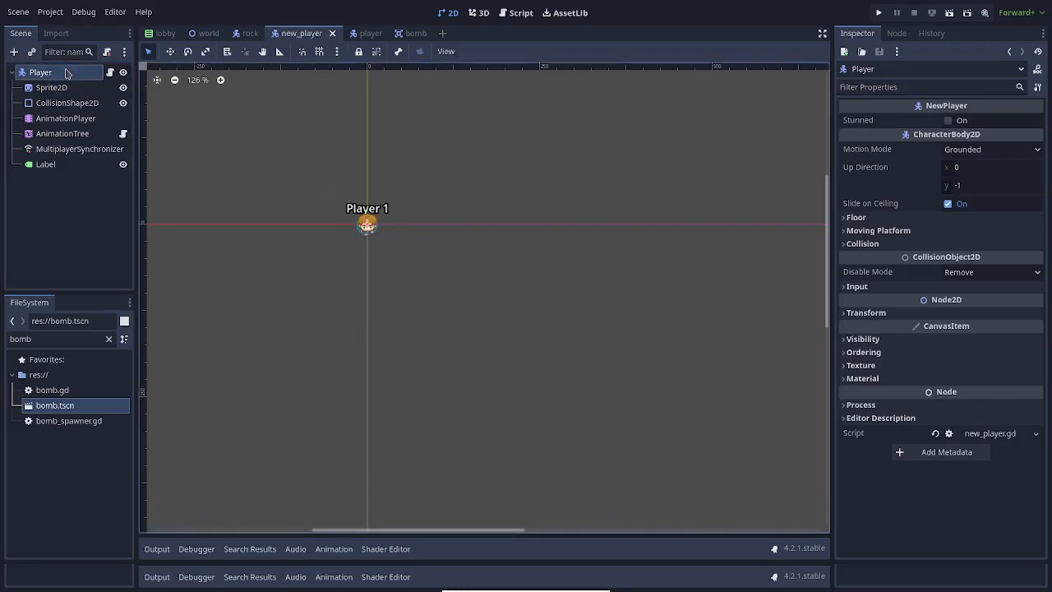
{"action": "left_click", "coordinate": [67, 102]}
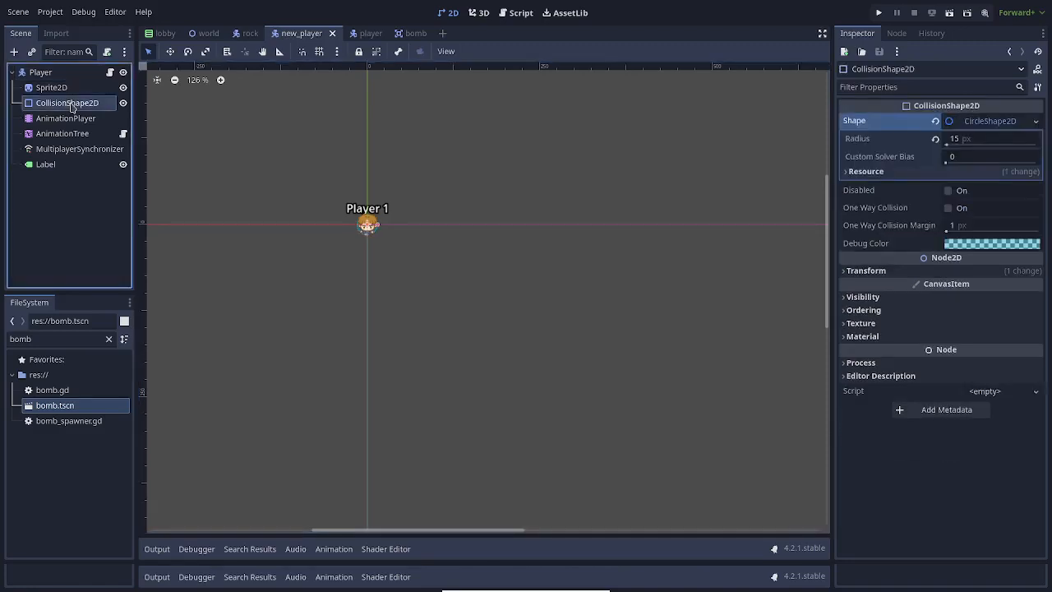
{"action": "scroll", "scroll_direction": "up", "scroll_amount": 3}
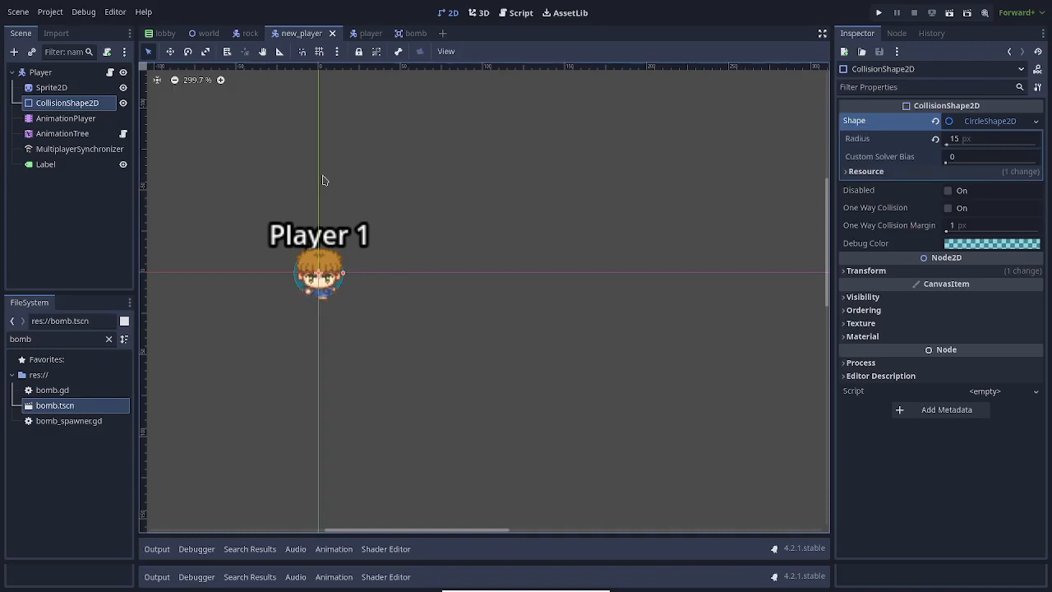
Step: Select Sprite2D to show its 4-by-4 frame sheet settings with frame 8 displayed
{"action": "left_click", "coordinate": [51, 87]}
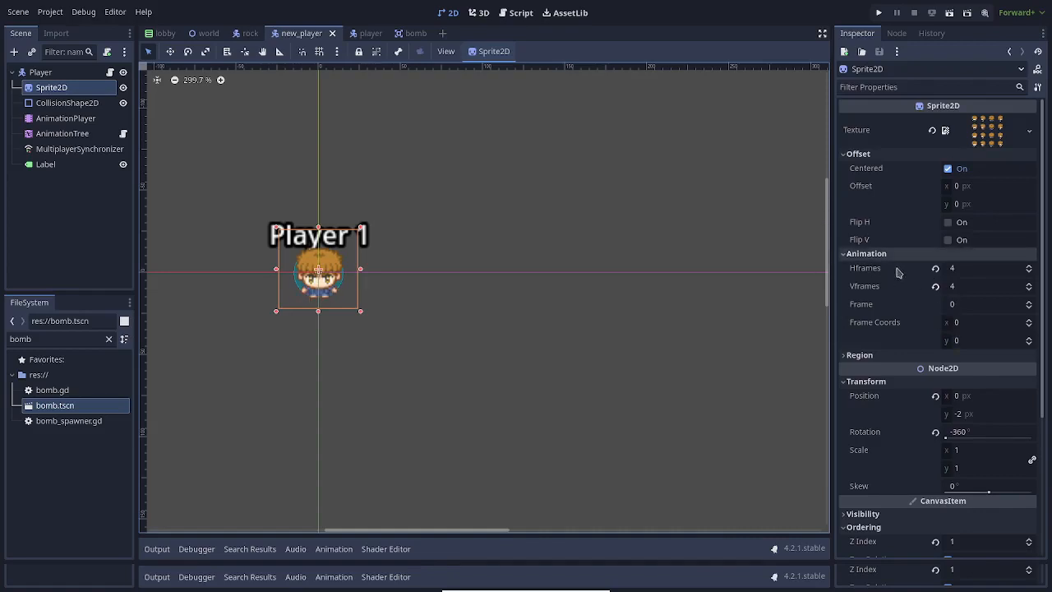
{"action": "mouse_move", "coordinate": [945, 73]}
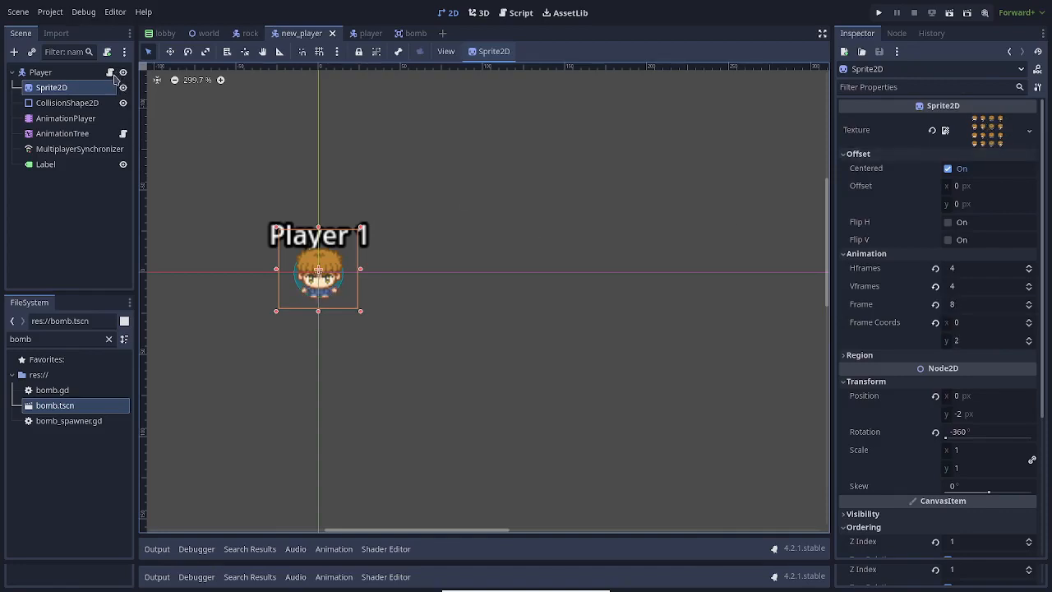
Step: Open new_player.gd and go to its set_multiplayer_authority call
{"action": "left_click", "coordinate": [513, 12]}
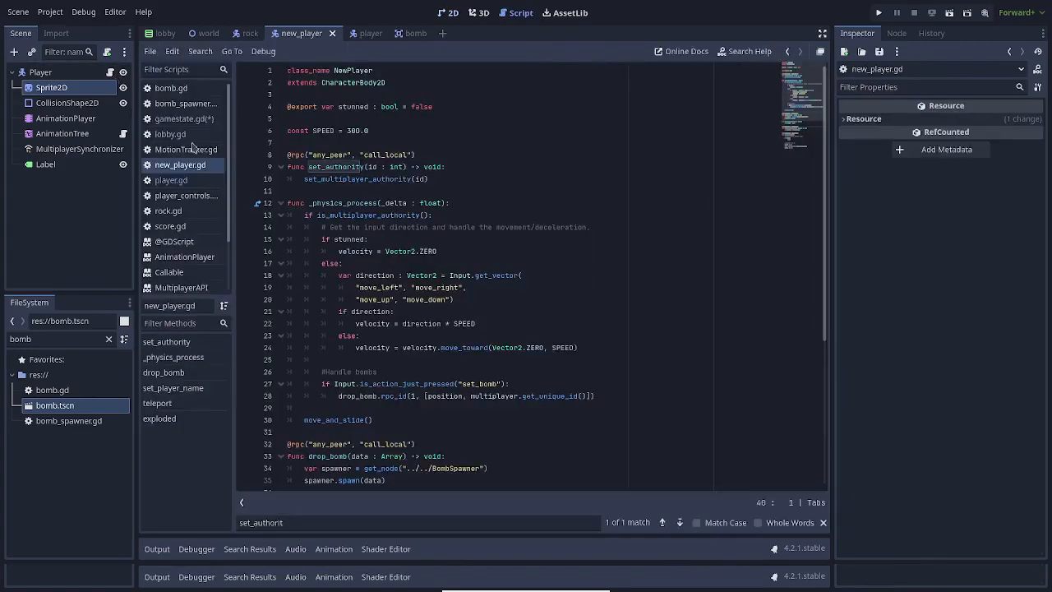
{"action": "left_click", "coordinate": [533, 147]}
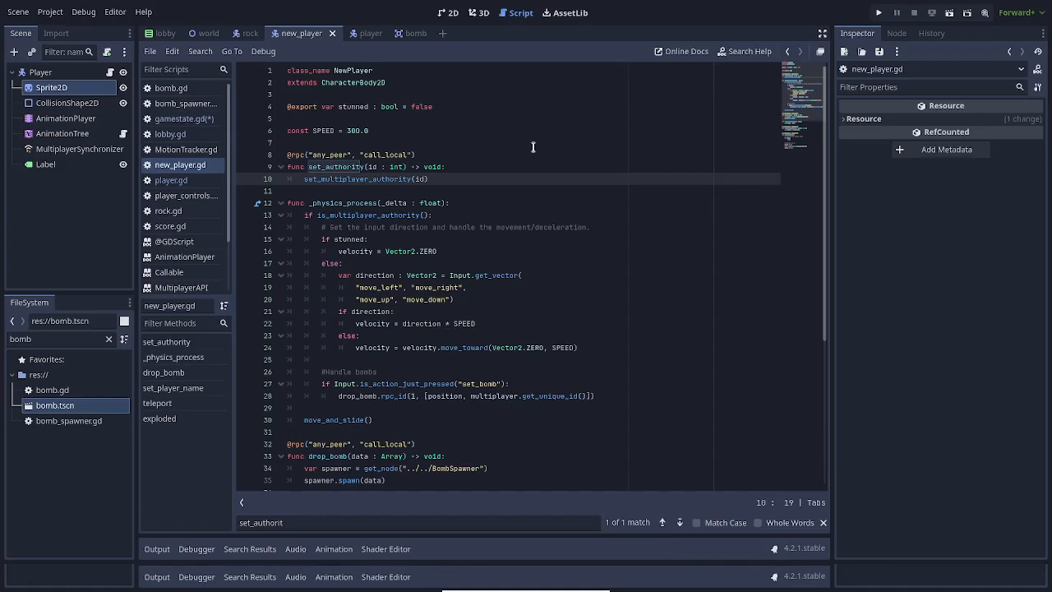
{"action": "left_click", "coordinate": [331, 179]}
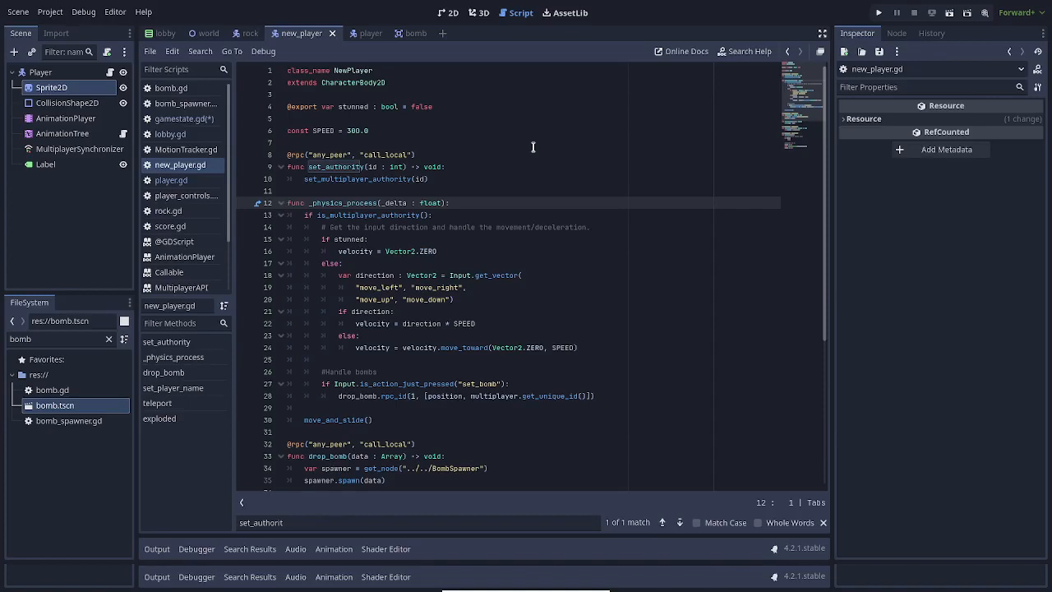
{"action": "left_click", "coordinate": [399, 203]}
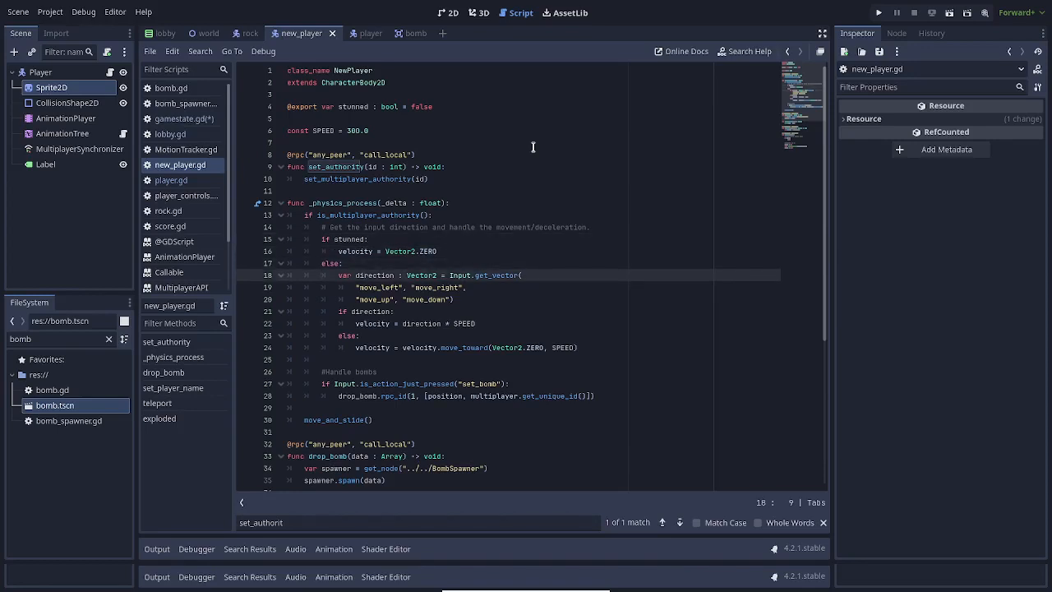
{"action": "left_click", "coordinate": [497, 275]}
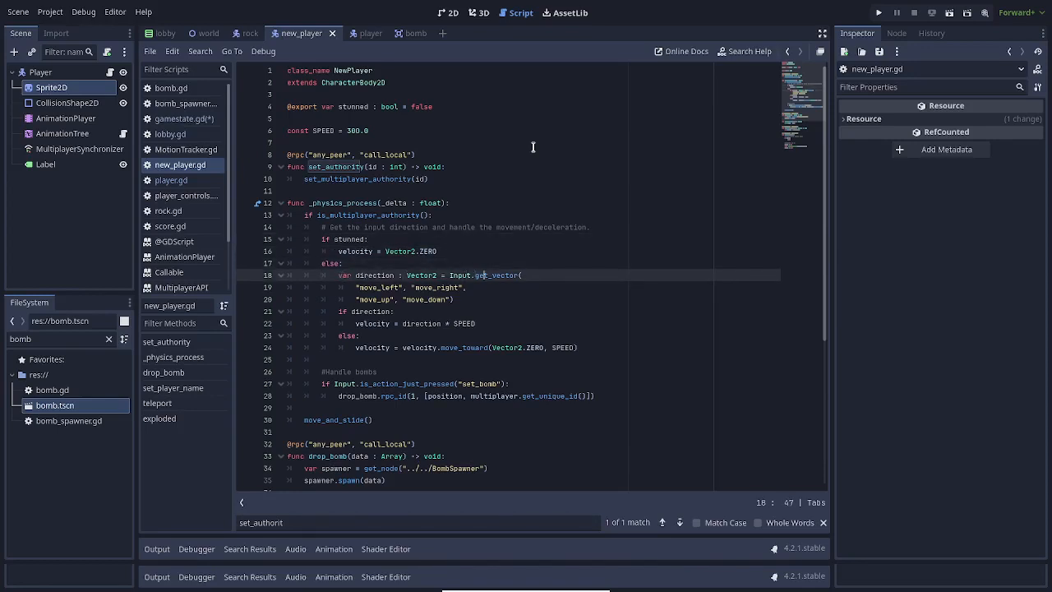
{"action": "left_click", "coordinate": [462, 287]}
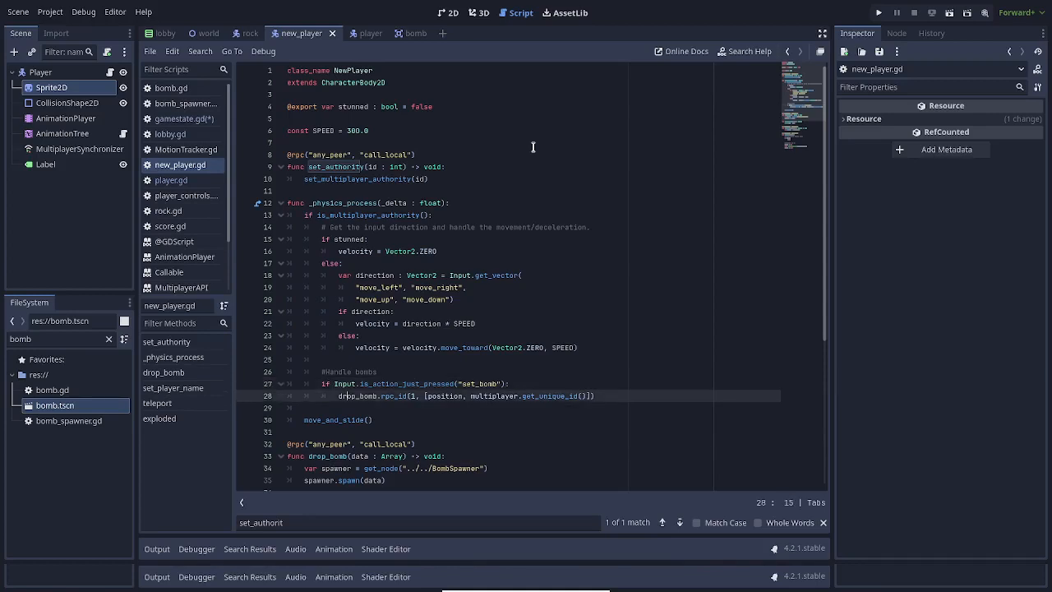
Step: Review the set_bomb input check, drop_bomb and set_player_name code in new_player.gd
{"action": "left_click", "coordinate": [401, 383]}
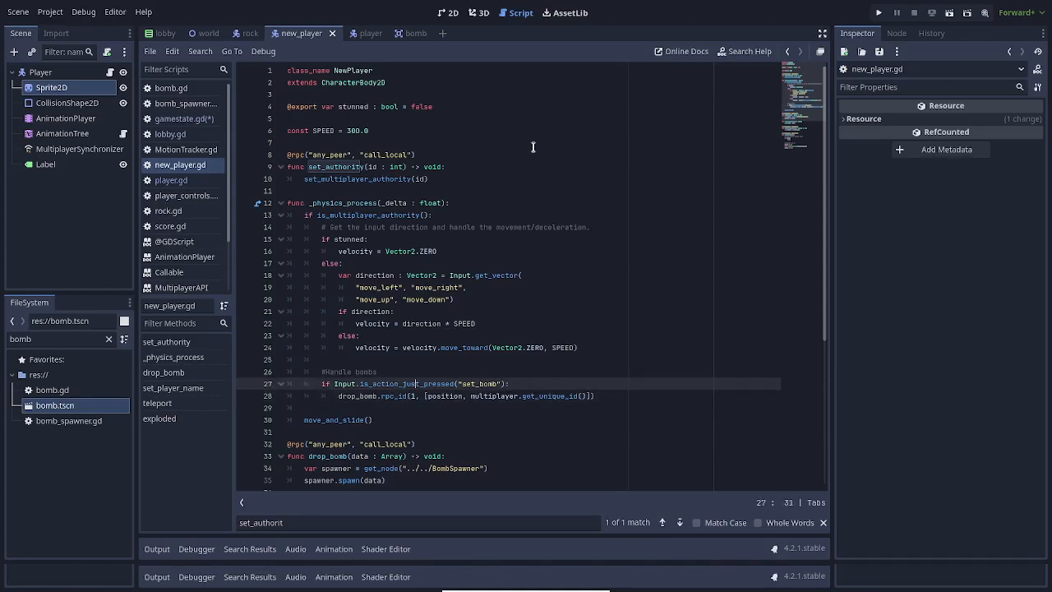
{"action": "left_click", "coordinate": [381, 396]}
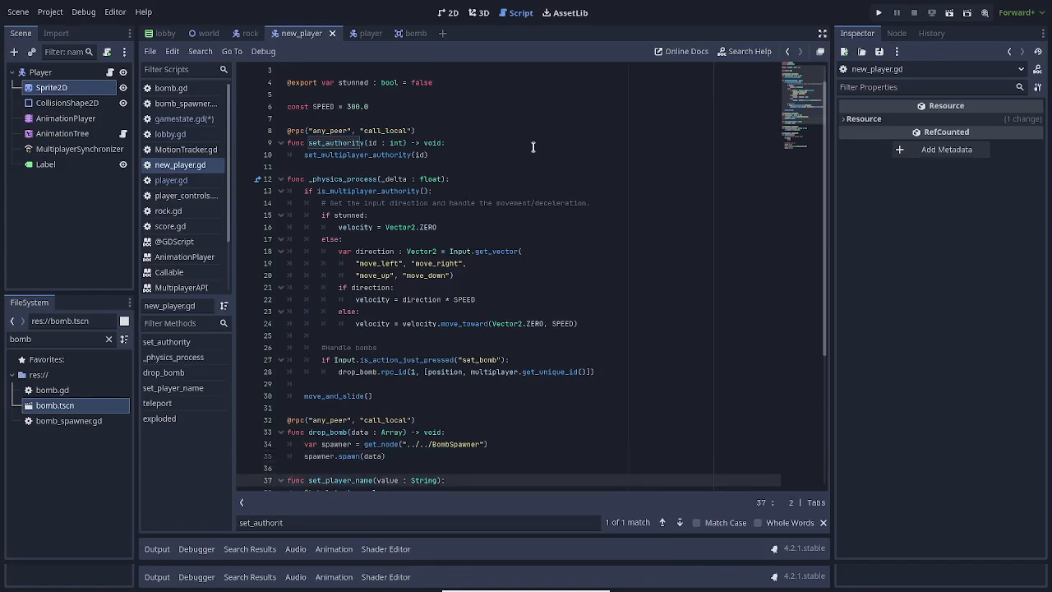
{"action": "mouse_move", "coordinate": [577, 364]}
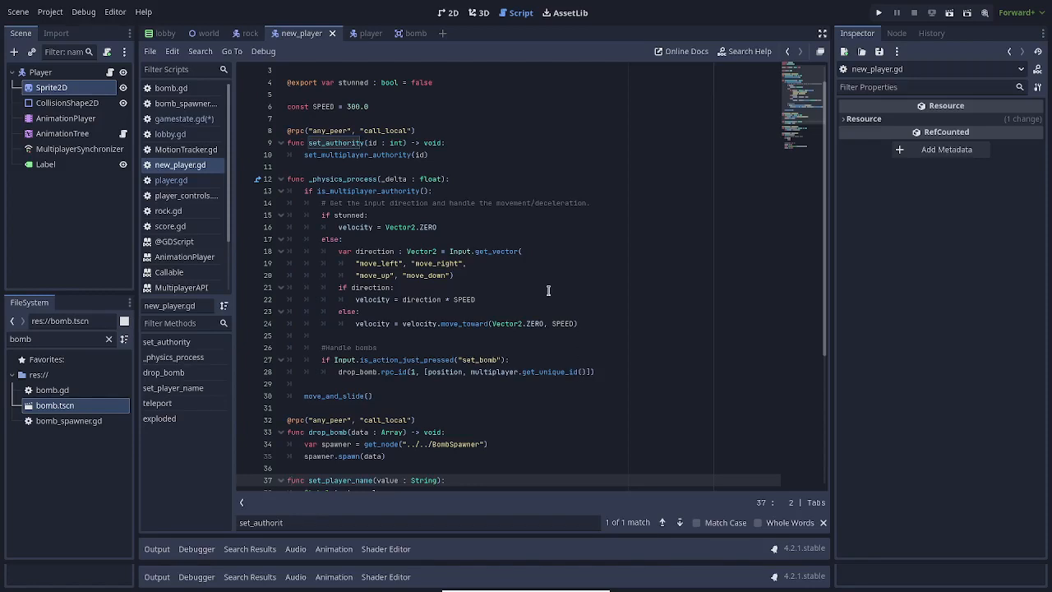
{"action": "mouse_move", "coordinate": [415, 432]}
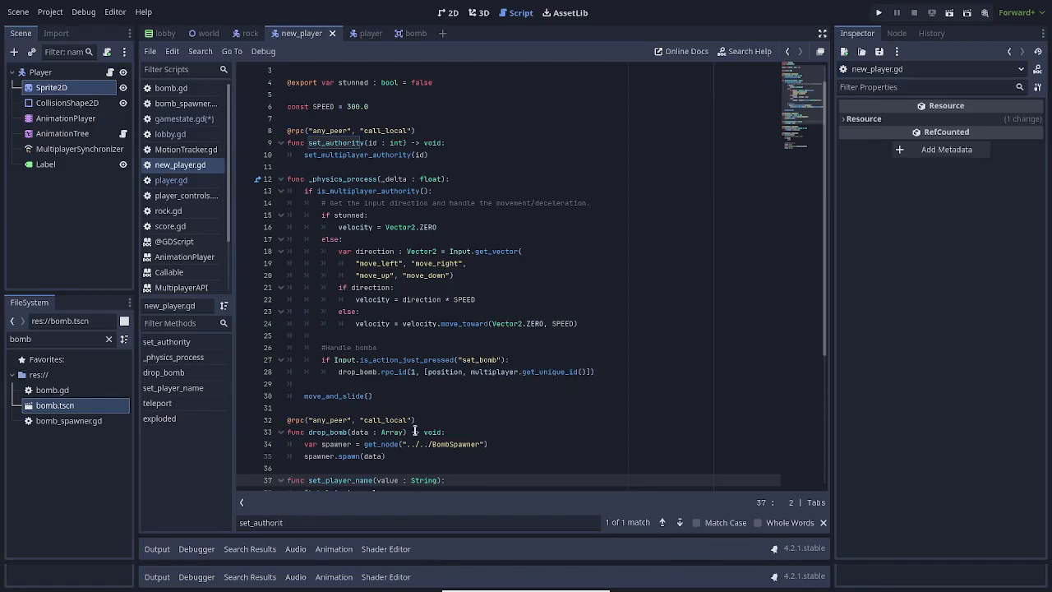
{"action": "left_click", "coordinate": [396, 455]}
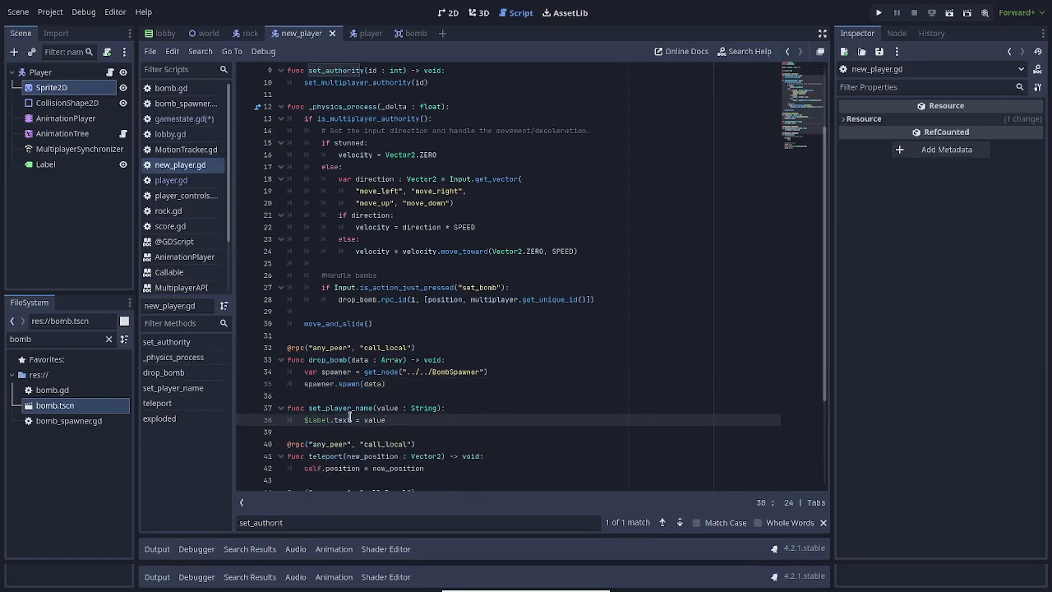
{"action": "mouse_move", "coordinate": [352, 399]}
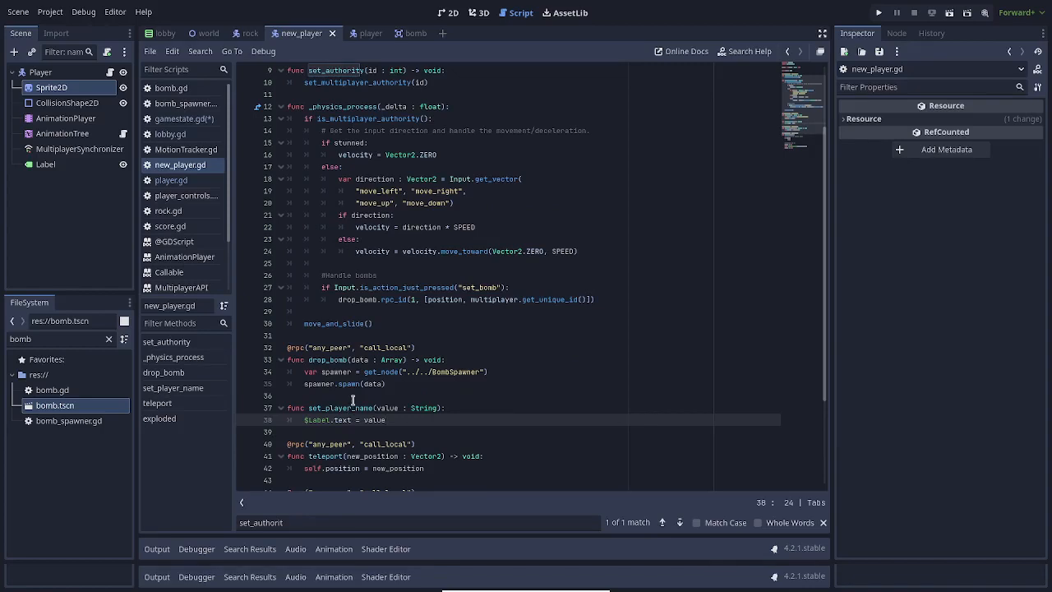
{"action": "mouse_move", "coordinate": [411, 411]}
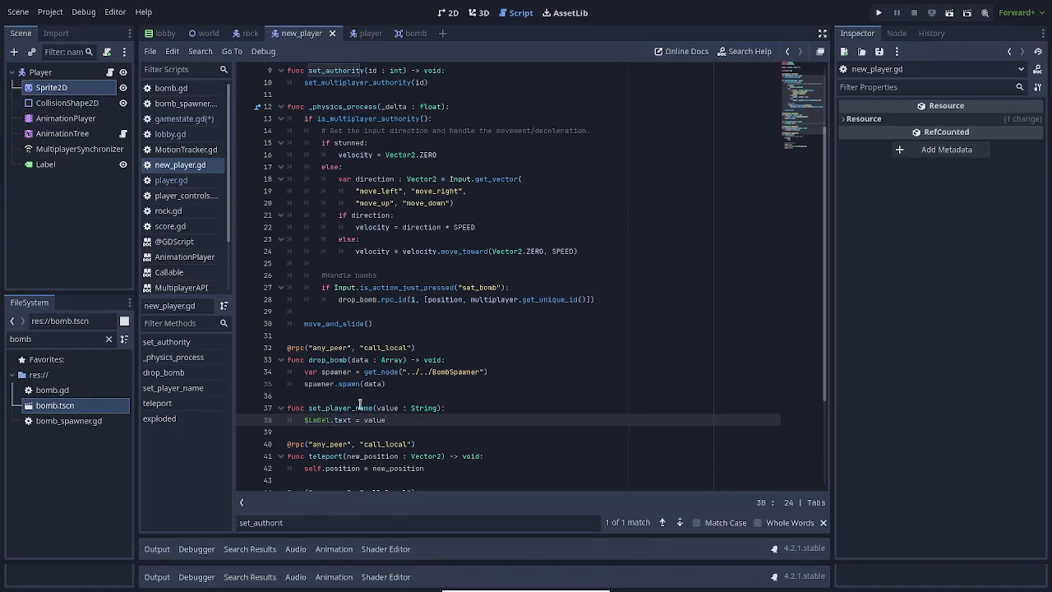
{"action": "mouse_move", "coordinate": [304, 398]}
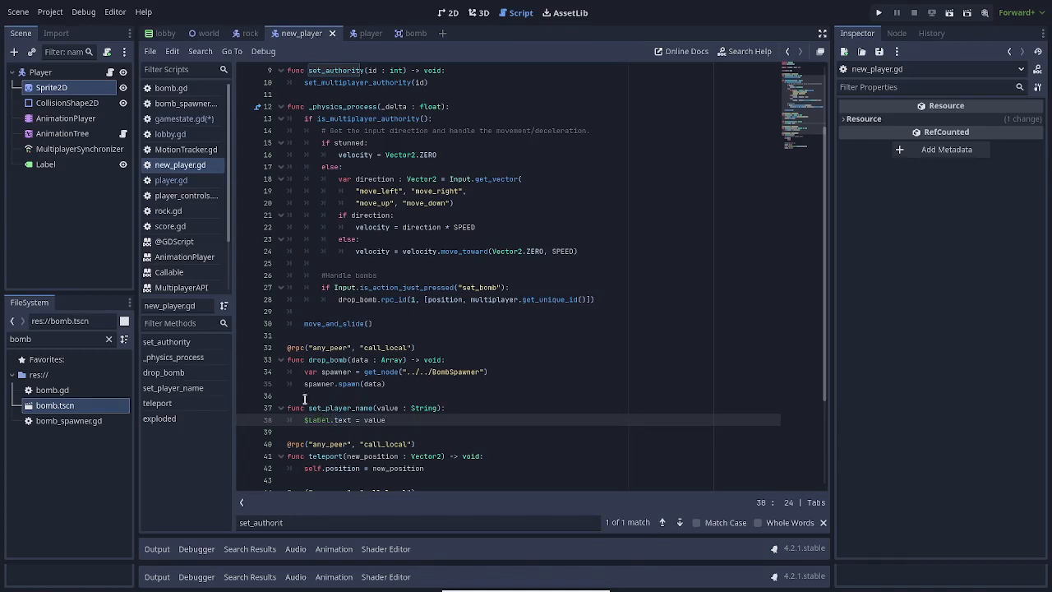
{"action": "mouse_move", "coordinate": [480, 355]}
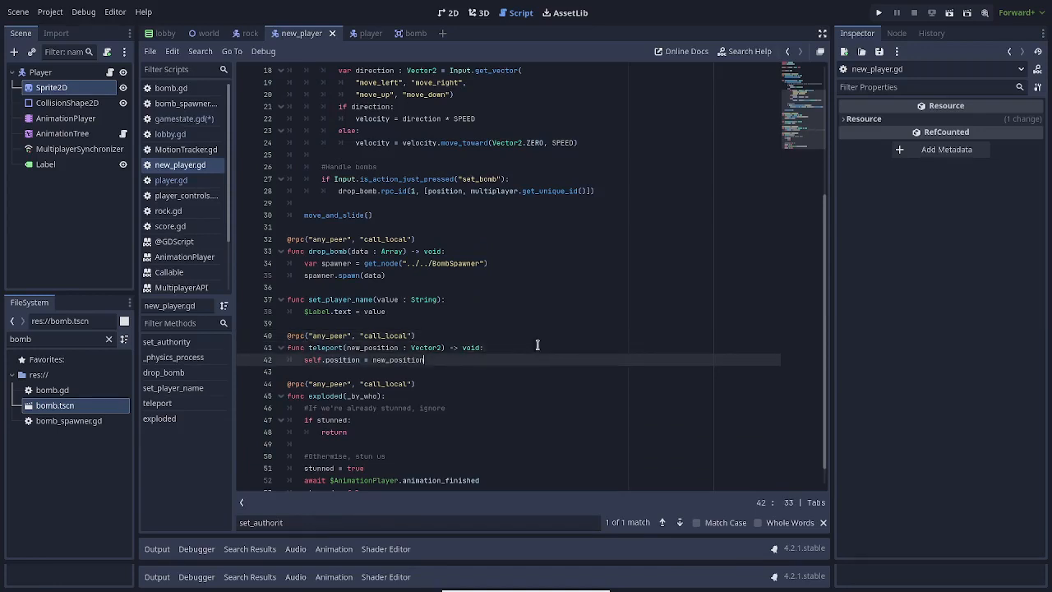
{"action": "mouse_move", "coordinate": [619, 284]}
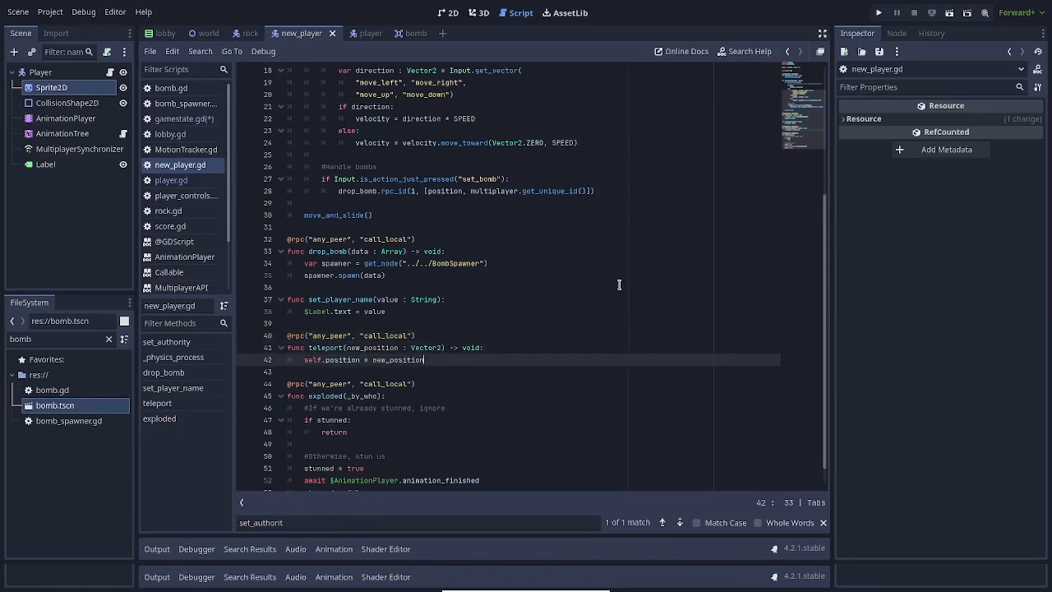
{"action": "mouse_move", "coordinate": [618, 289]}
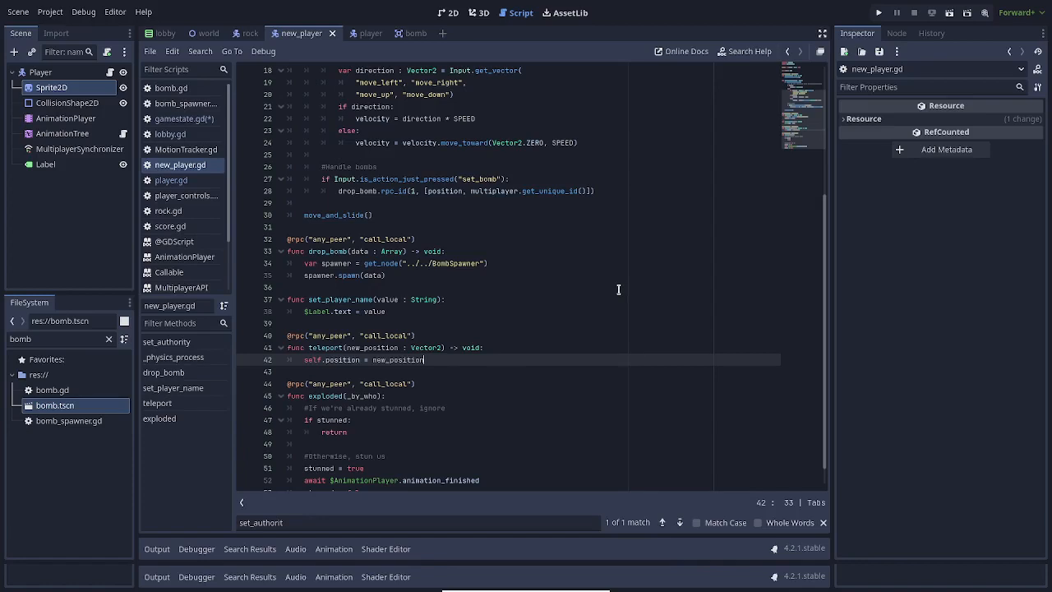
{"action": "mouse_move", "coordinate": [100, 164]}
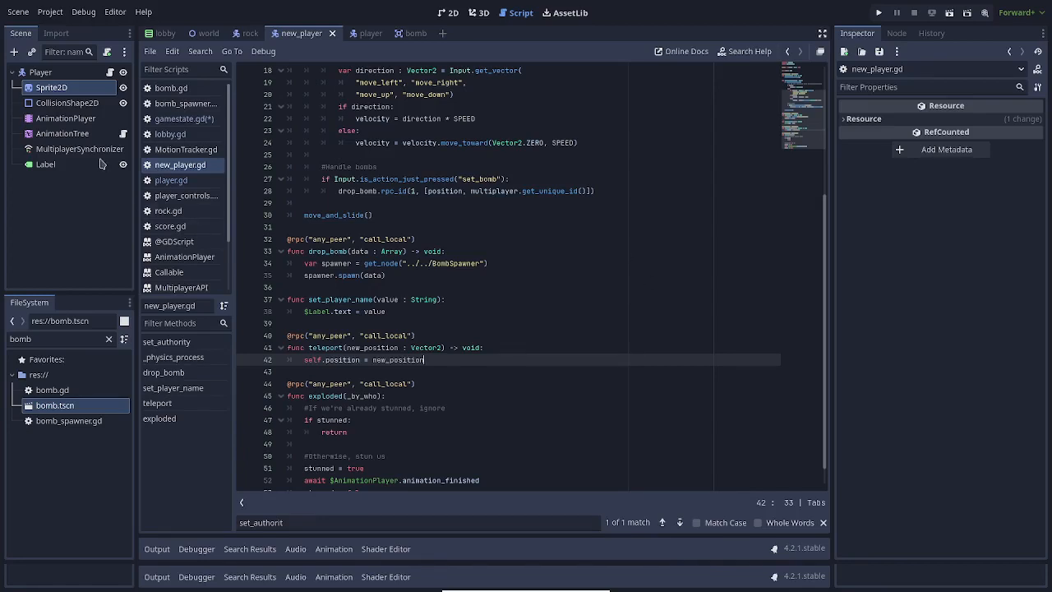
Step: Show the MultiplayerSynchronizer's replicated position and label text beside the teleport function
{"action": "left_click", "coordinate": [80, 148]}
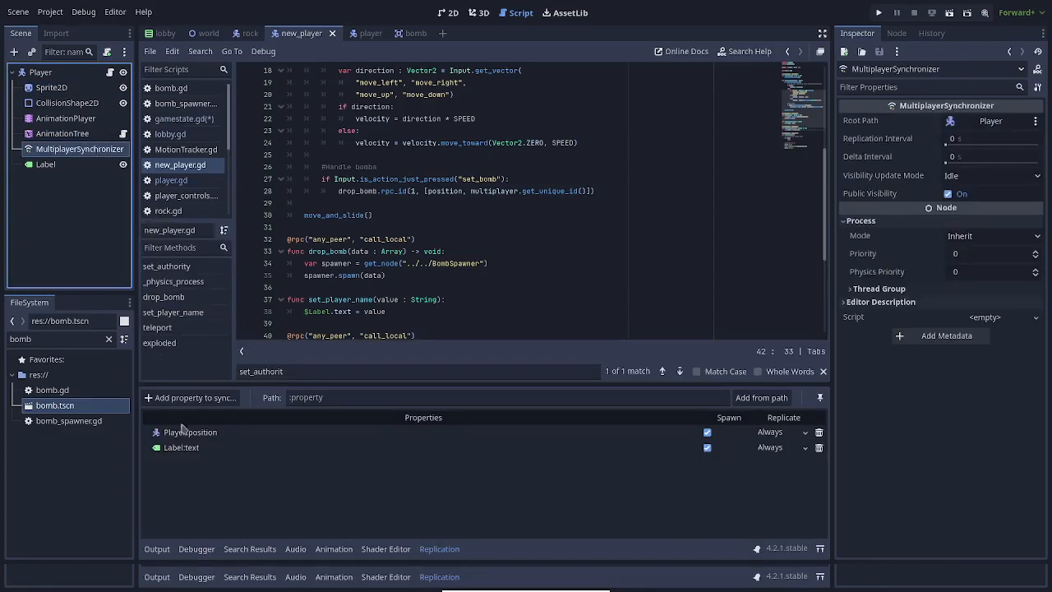
{"action": "mouse_move", "coordinate": [196, 440]}
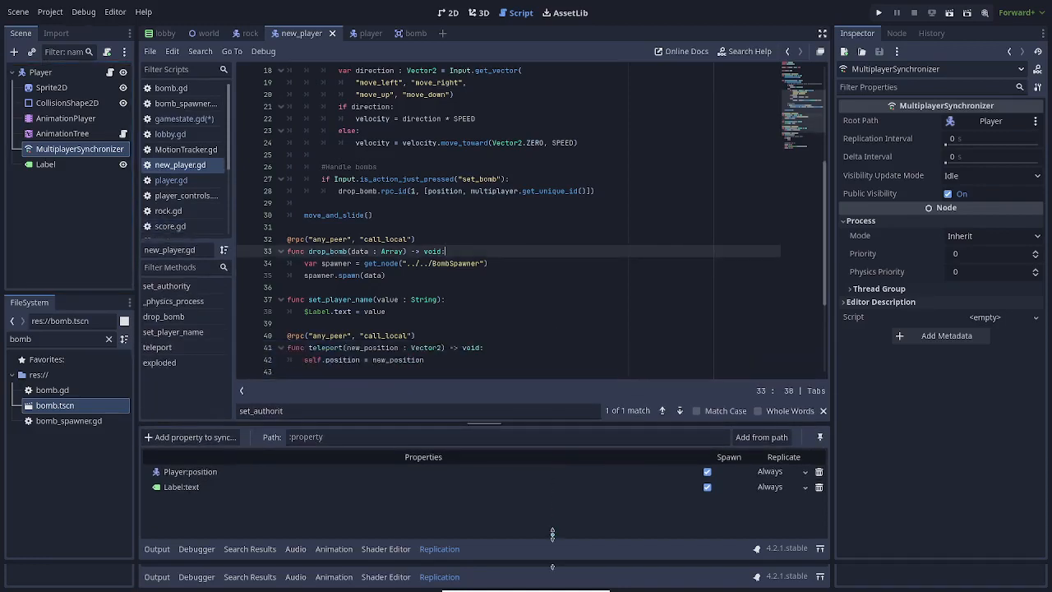
{"action": "left_click", "coordinate": [424, 360]}
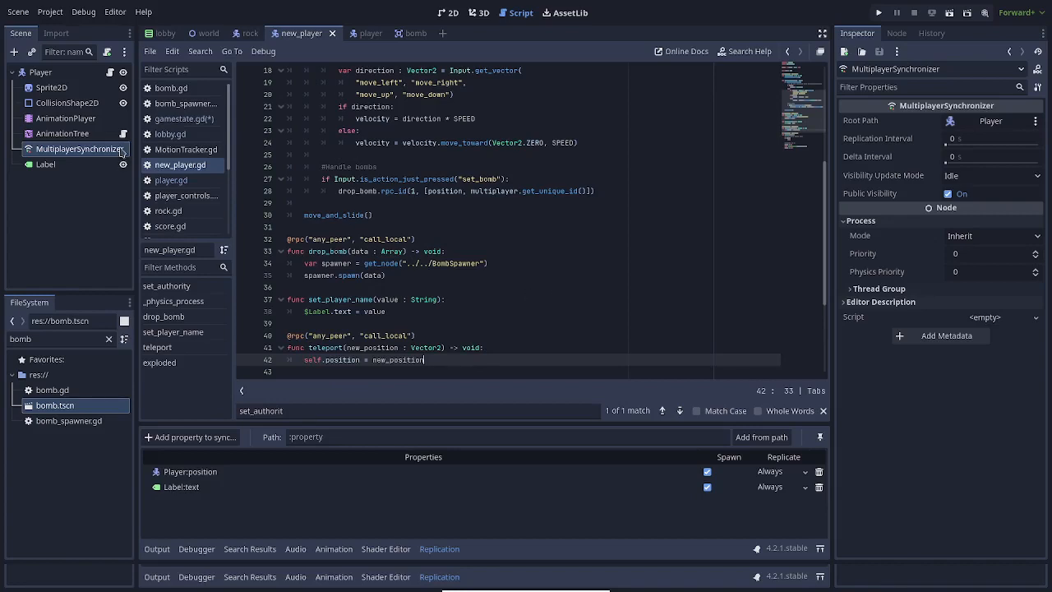
{"action": "mouse_move", "coordinate": [453, 288]}
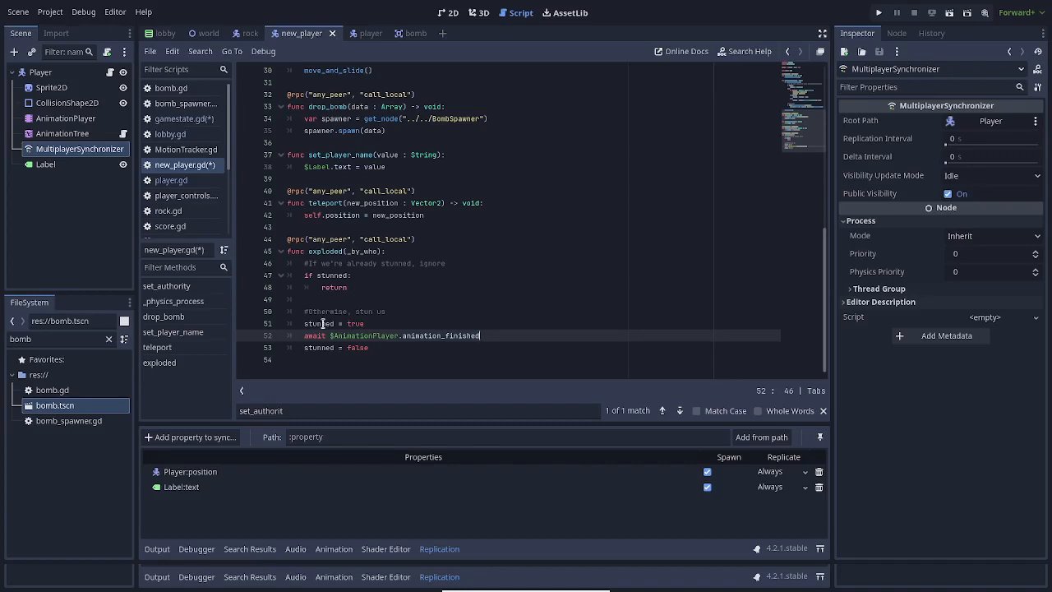
{"action": "mouse_move", "coordinate": [59, 117]}
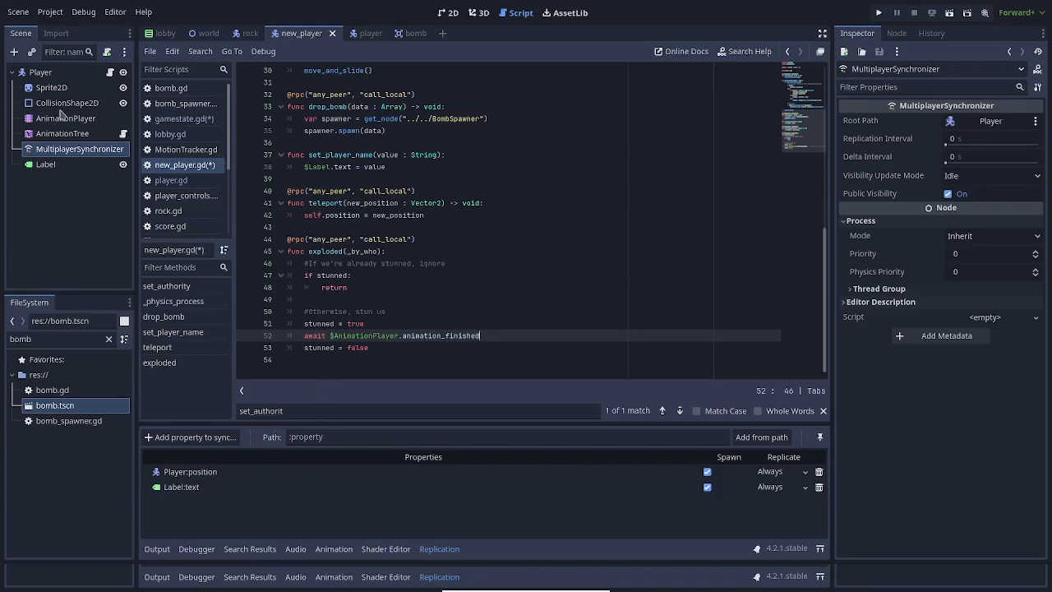
Step: Select the AnimationTree and scroll the exploded function into view beside its graph
{"action": "left_click", "coordinate": [62, 133]}
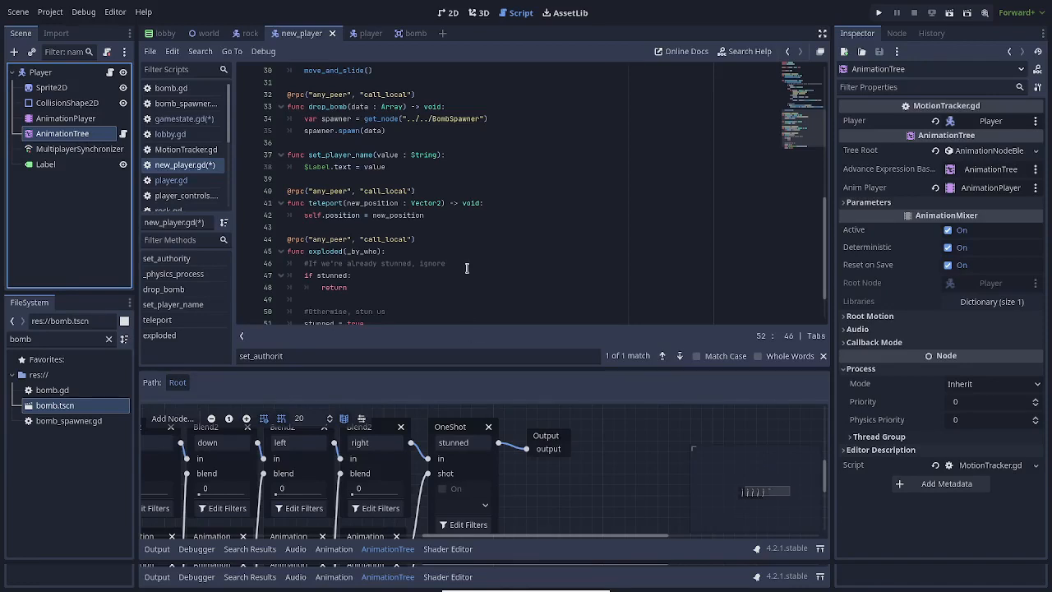
{"action": "scroll", "scroll_direction": "down", "scroll_amount": 3}
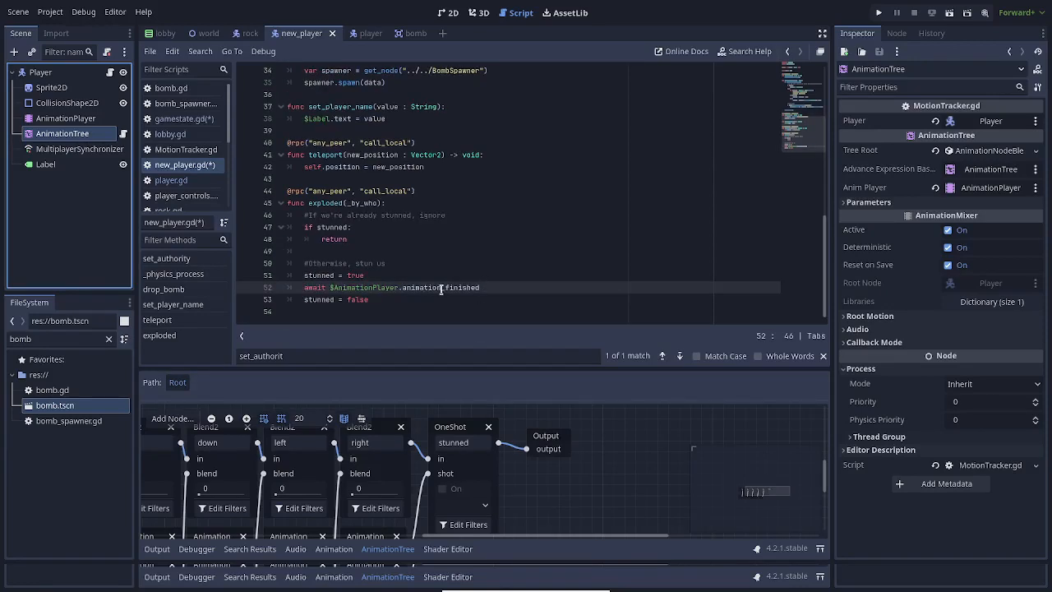
{"action": "mouse_move", "coordinate": [402, 285]}
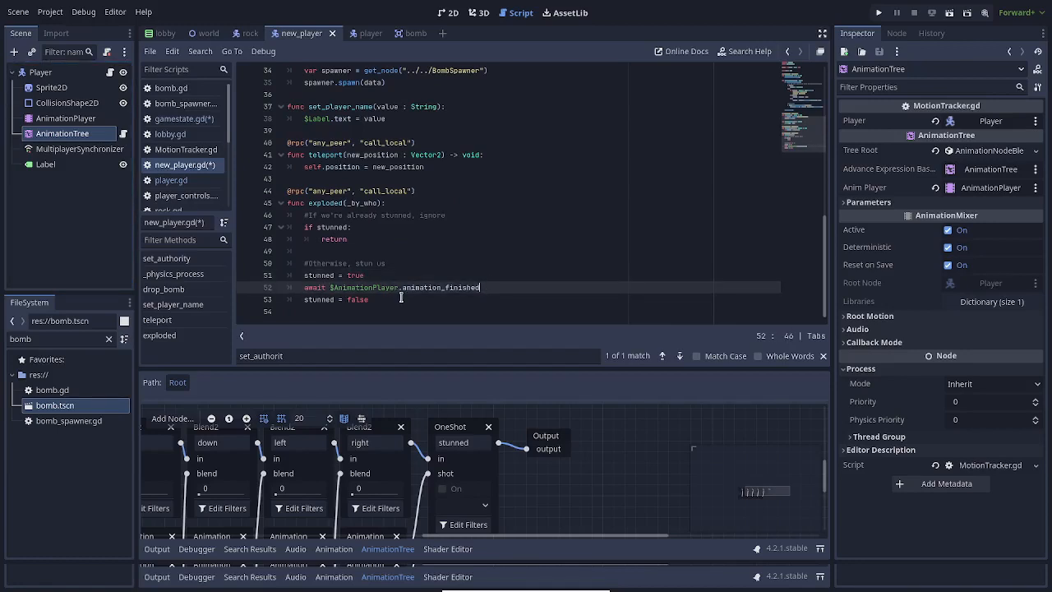
{"action": "left_click", "coordinate": [397, 299]}
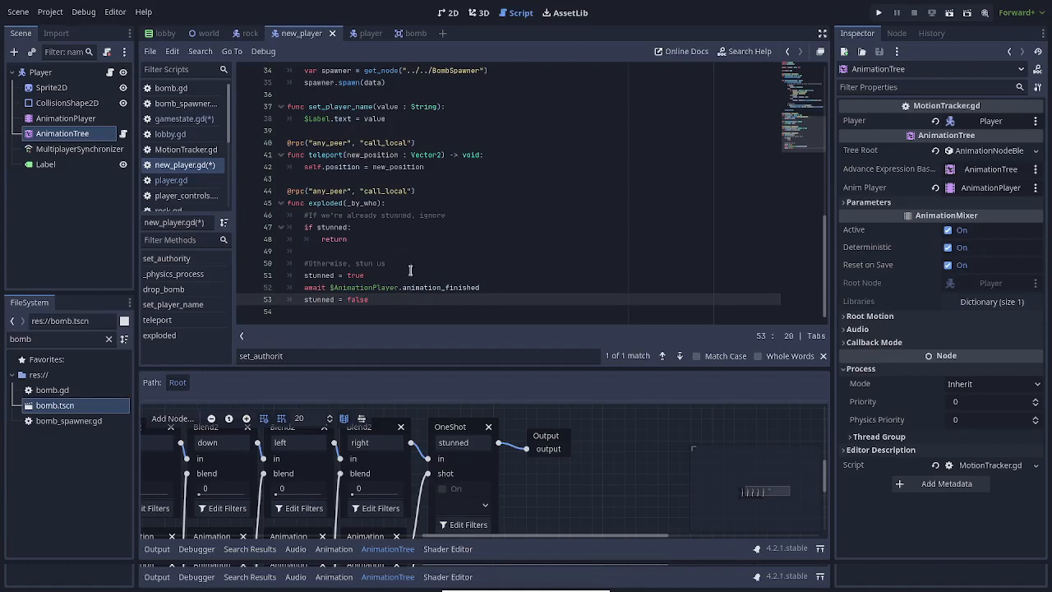
{"action": "mouse_move", "coordinate": [413, 272]}
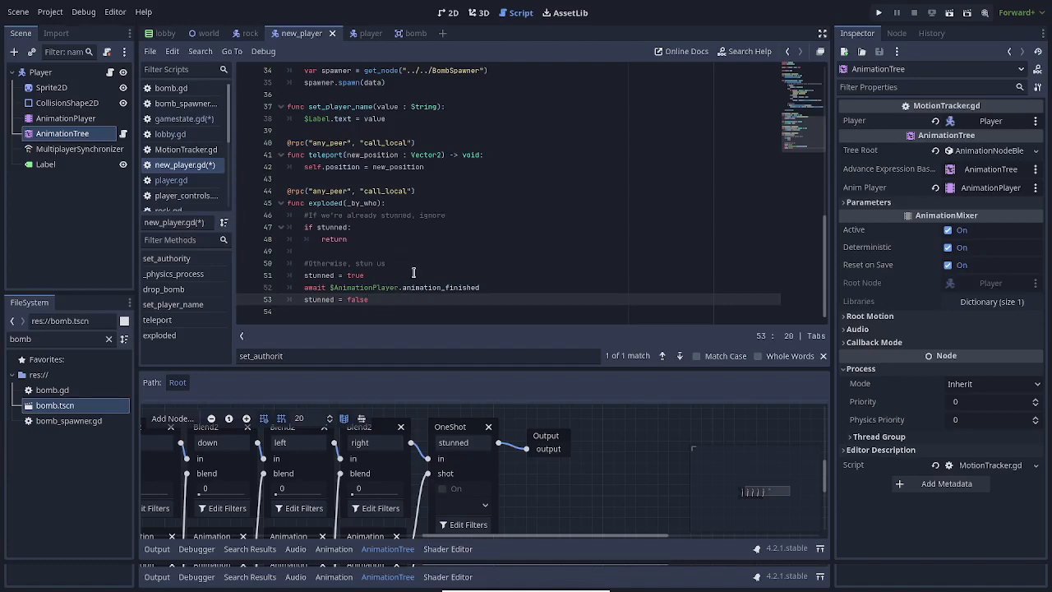
{"action": "mouse_move", "coordinate": [449, 270]}
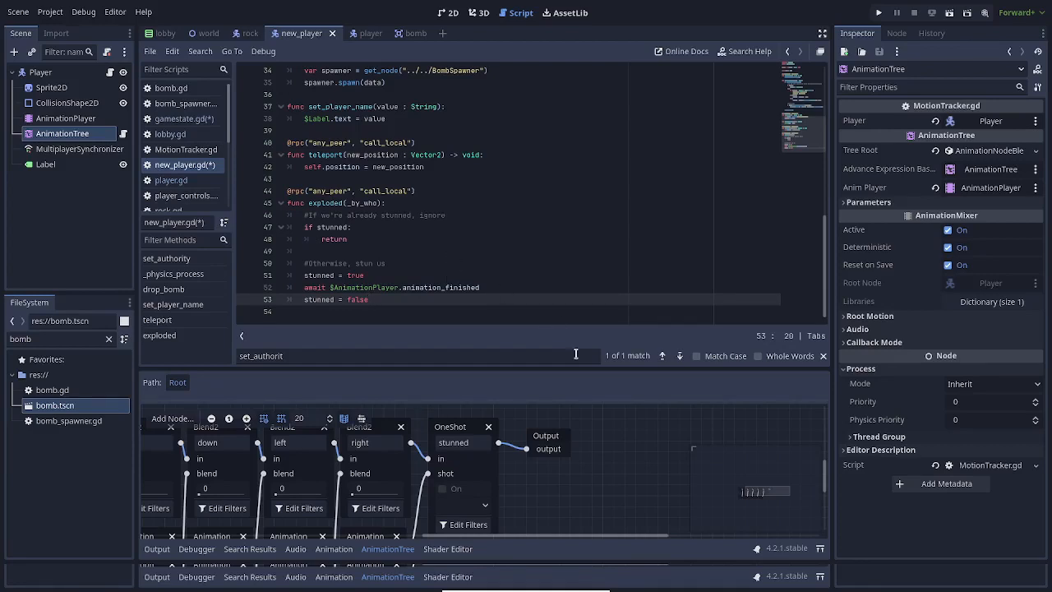
{"action": "mouse_move", "coordinate": [554, 488]}
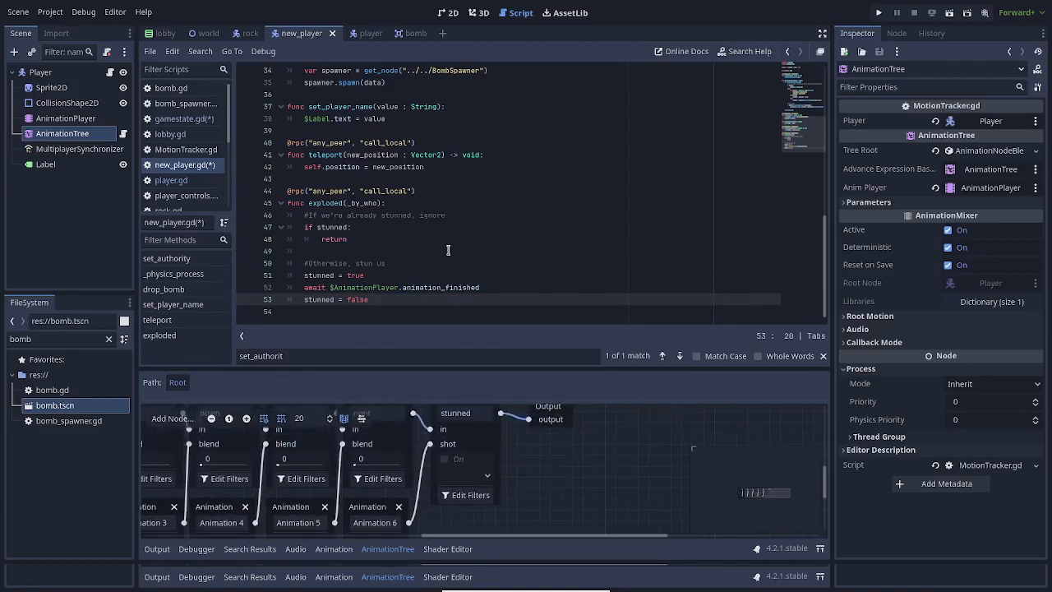
{"action": "mouse_move", "coordinate": [404, 167]}
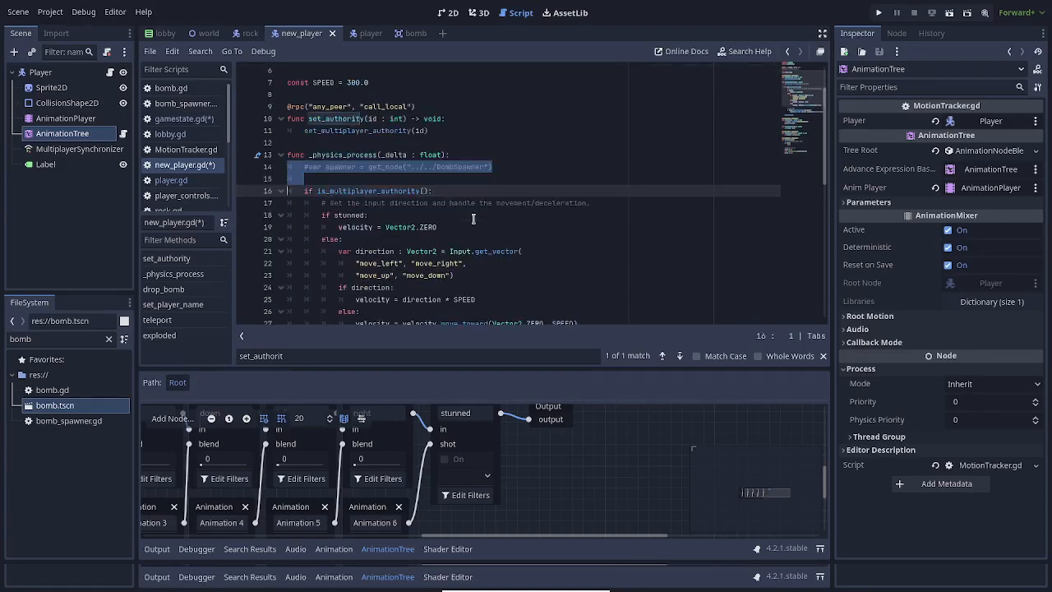
Step: Scroll to MotionTracker.gd's _process that sets the directional blend amounts
{"action": "scroll", "scroll_direction": "down", "scroll_amount": 3}
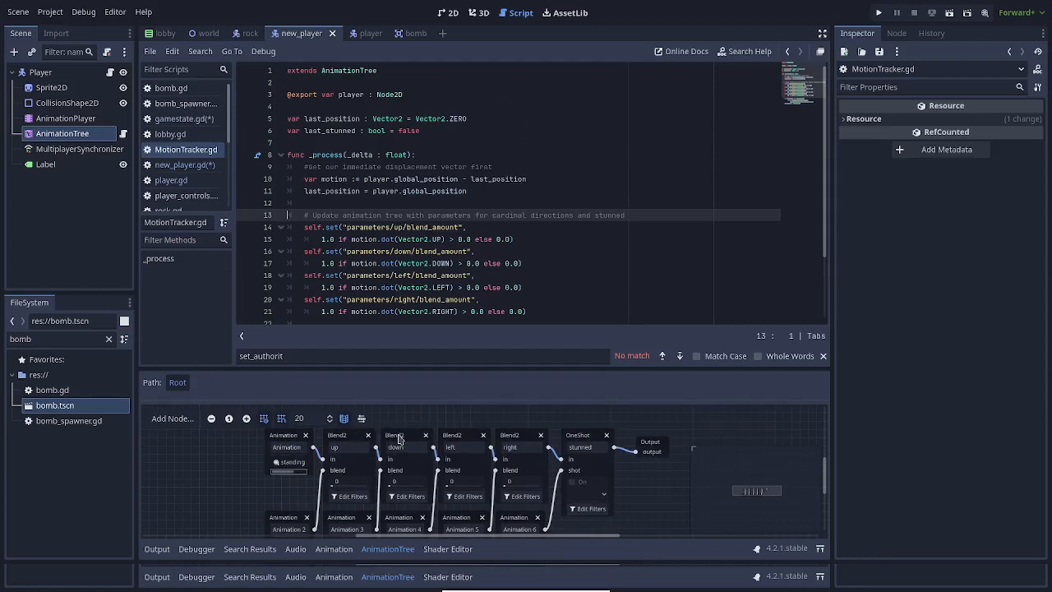
{"action": "mouse_move", "coordinate": [462, 435]}
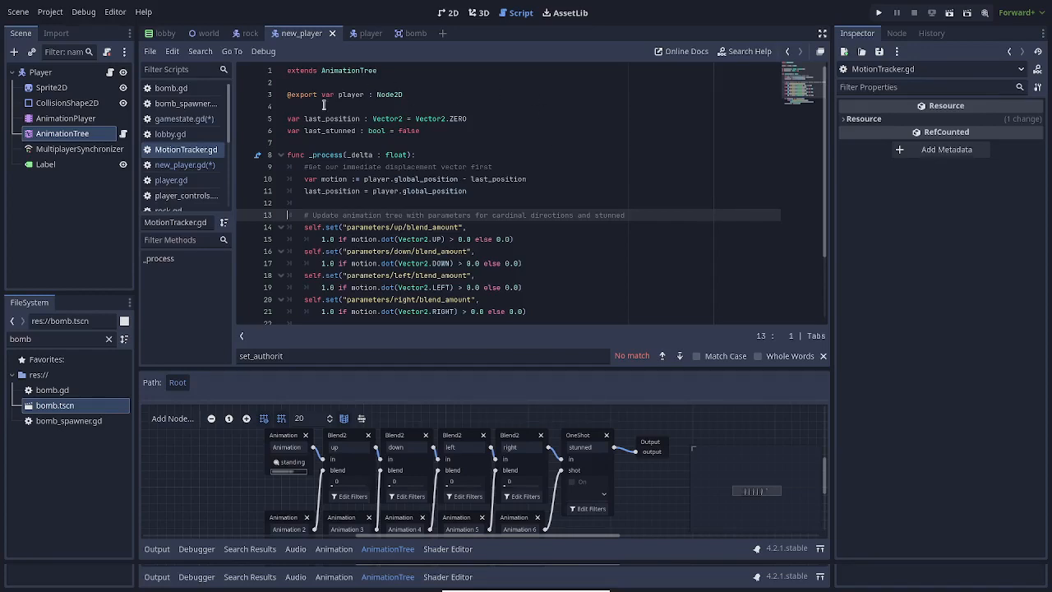
Step: Show the AnimationTree's Player export while pointing at last_position and the displacement calculation
{"action": "left_click", "coordinate": [62, 132]}
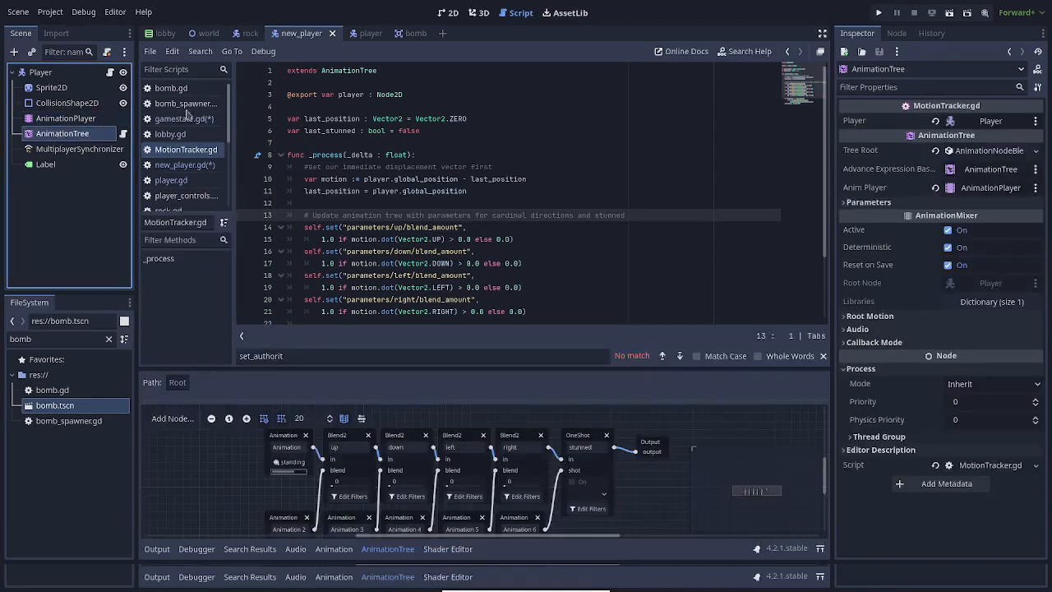
{"action": "mouse_move", "coordinate": [249, 145]}
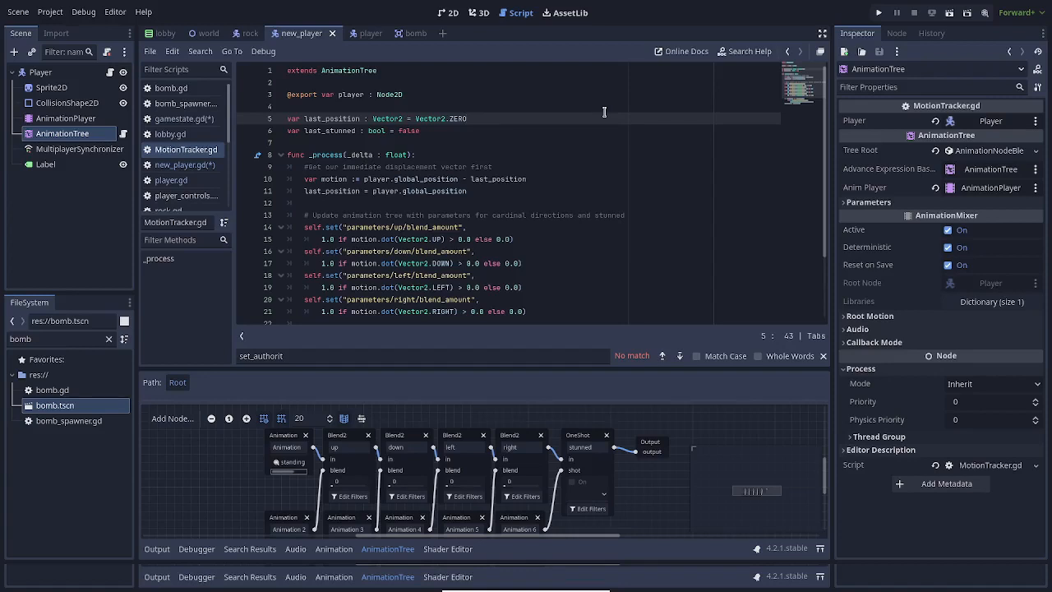
{"action": "left_click", "coordinate": [419, 131]}
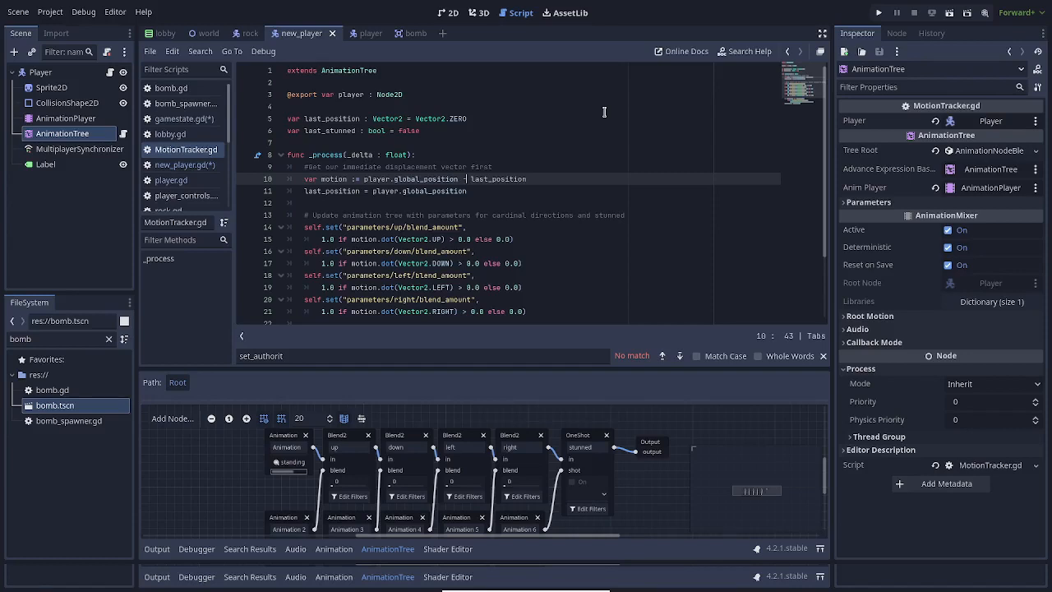
{"action": "left_click", "coordinate": [467, 191]}
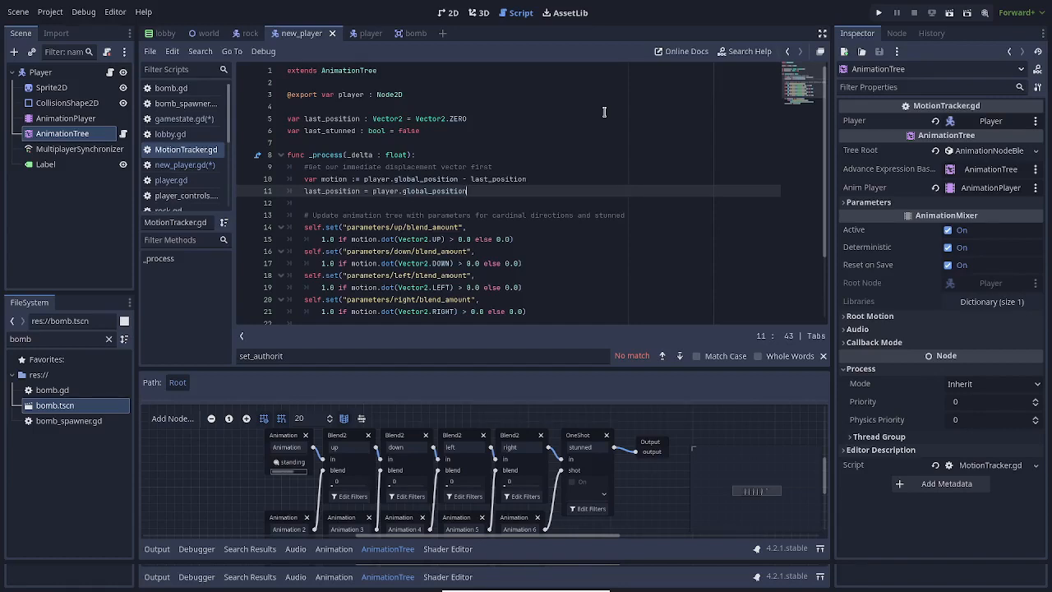
Step: Scrub the 'up' Blend2 node's blend amount to preview it, leaving it at 0
{"action": "key", "text": "Enter"}
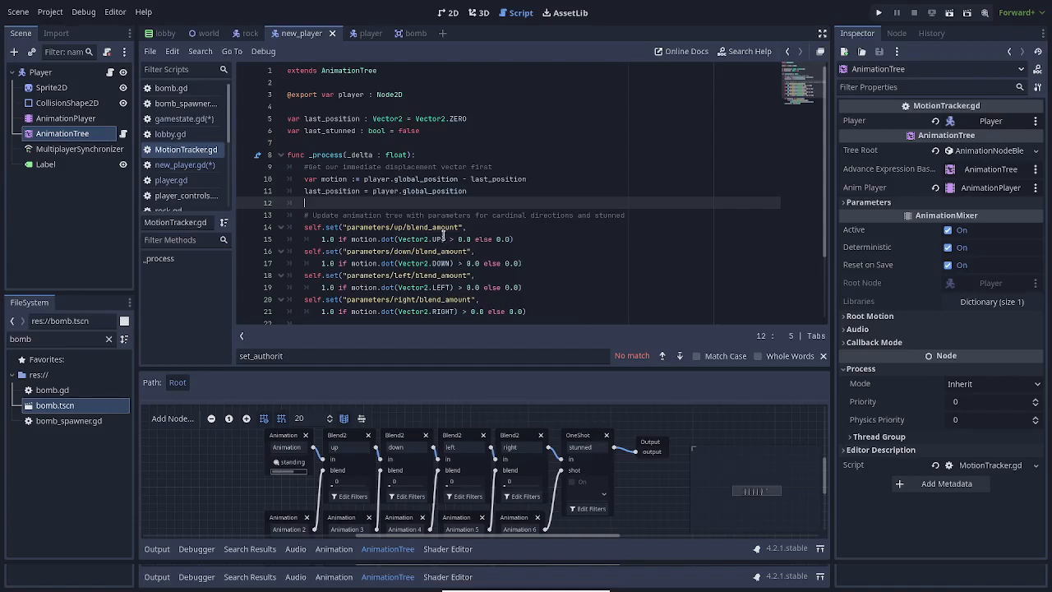
{"action": "mouse_move", "coordinate": [465, 502]}
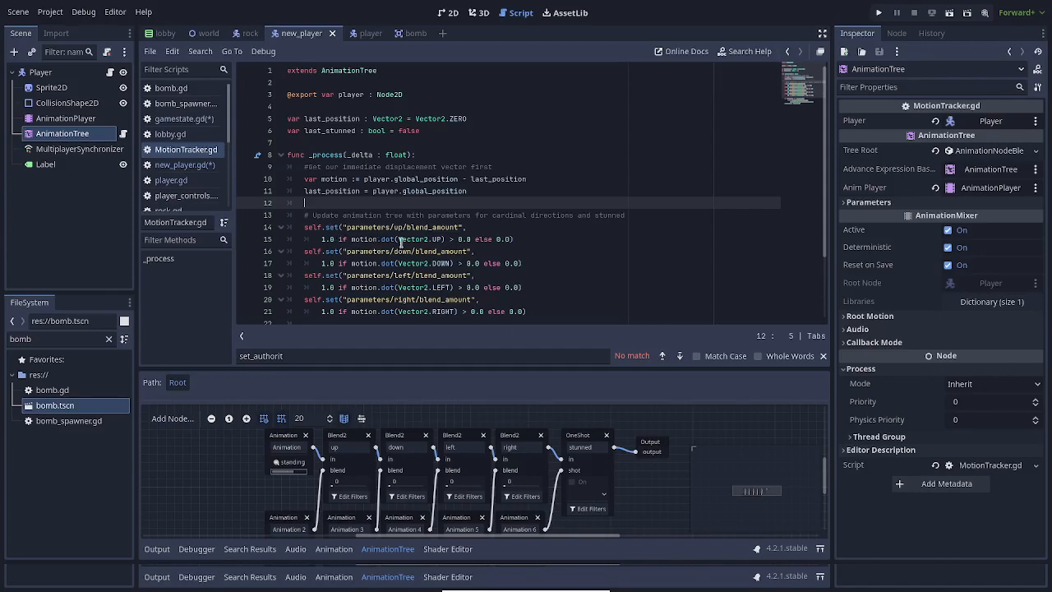
{"action": "mouse_move", "coordinate": [493, 217]}
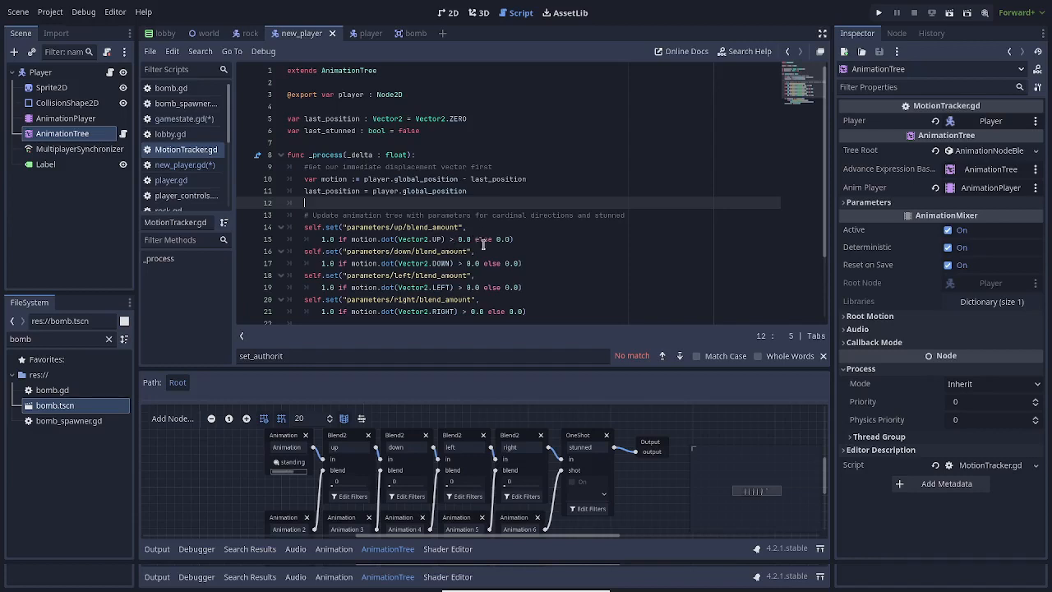
{"action": "mouse_move", "coordinate": [572, 210]}
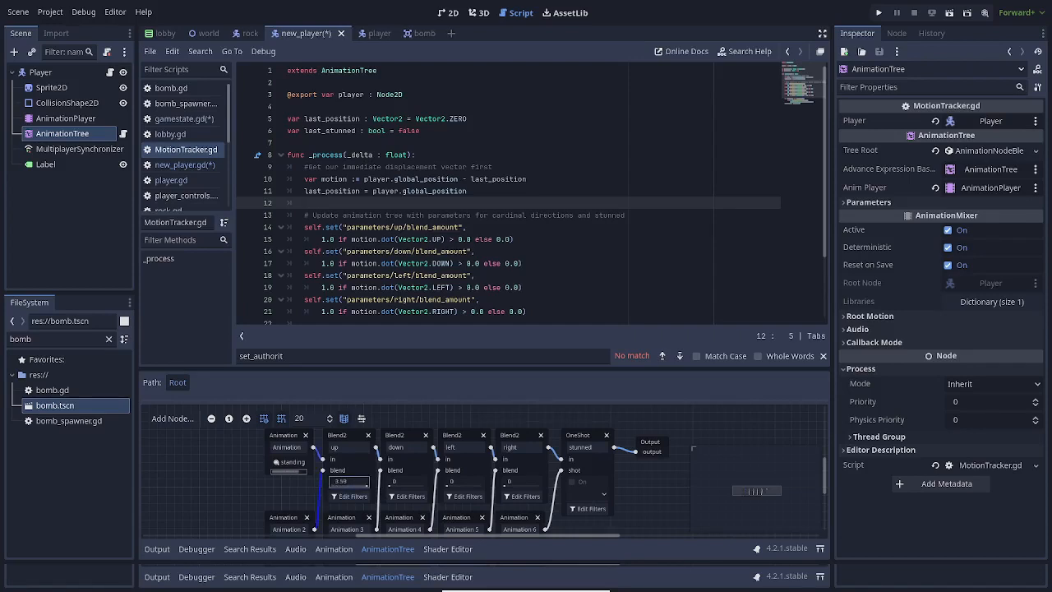
{"action": "left_click_drag", "start_coordinate": [341, 481], "coordinate": [341, 489]}
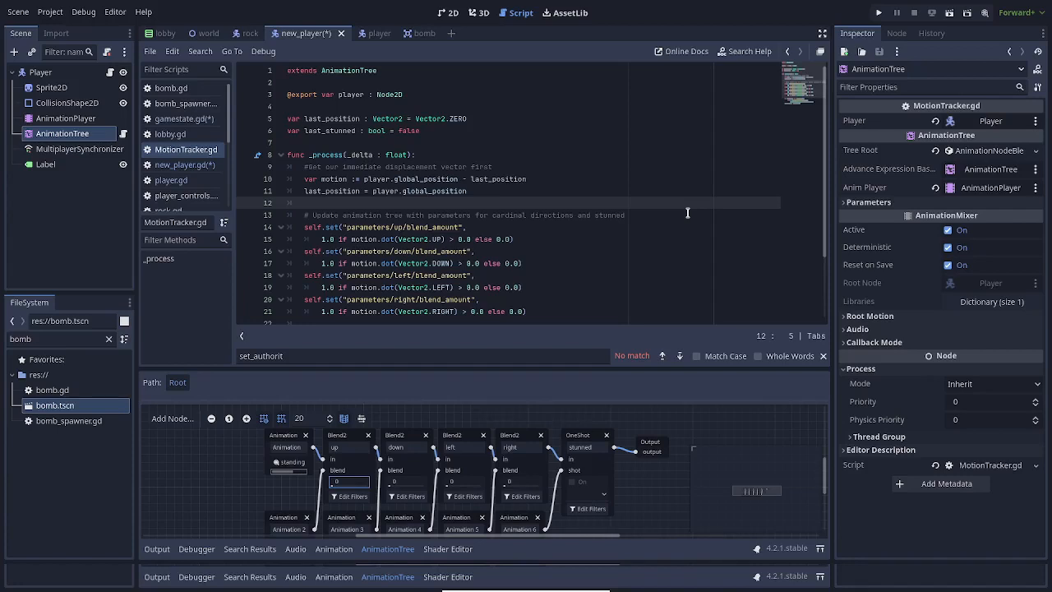
{"action": "scroll", "scroll_direction": "down", "scroll_amount": 3}
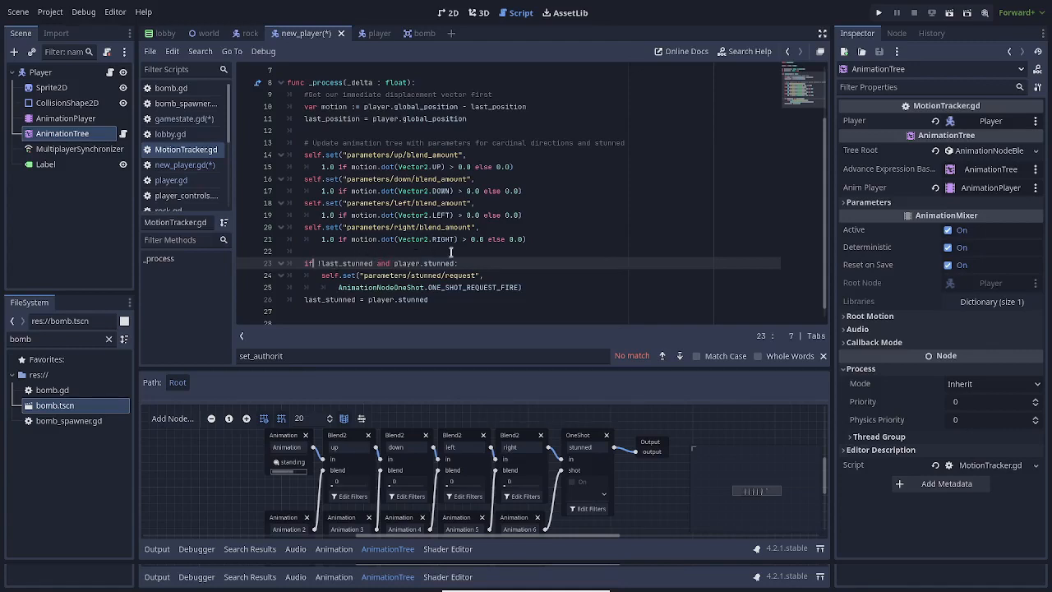
{"action": "mouse_move", "coordinate": [454, 249]}
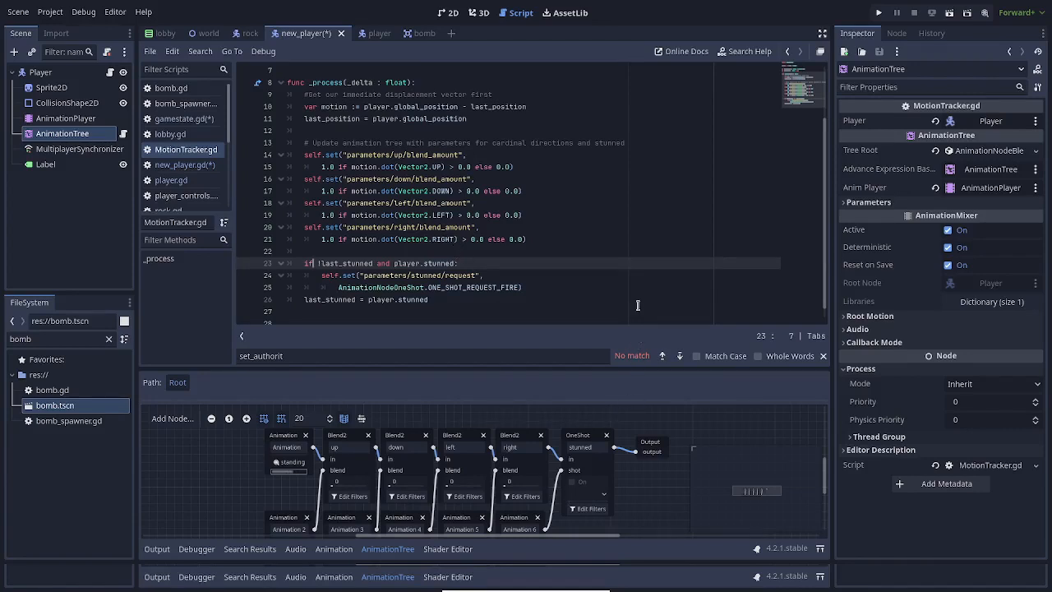
{"action": "mouse_move", "coordinate": [363, 276]}
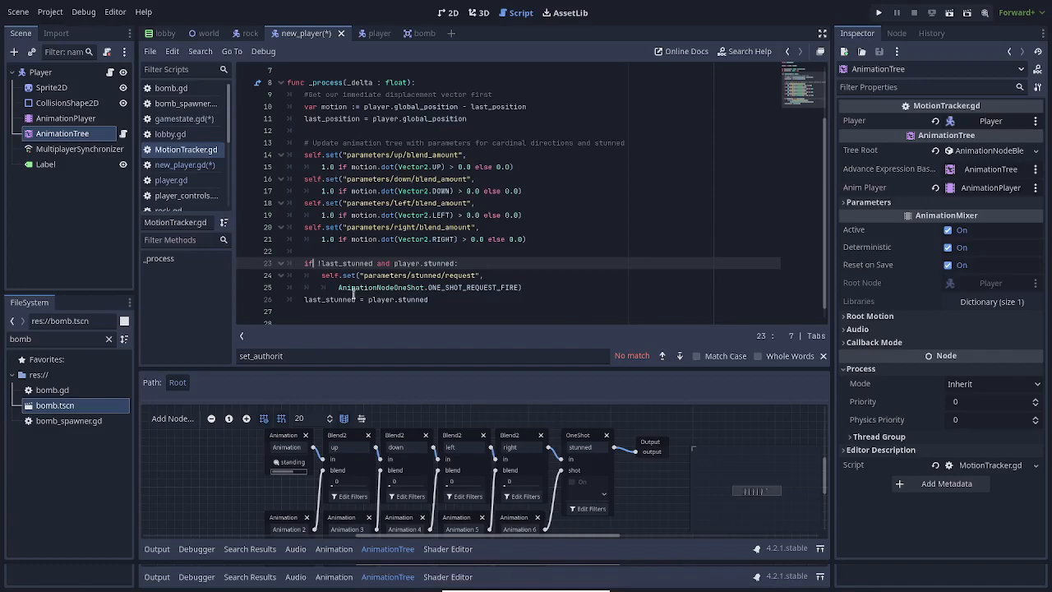
{"action": "mouse_move", "coordinate": [648, 482]}
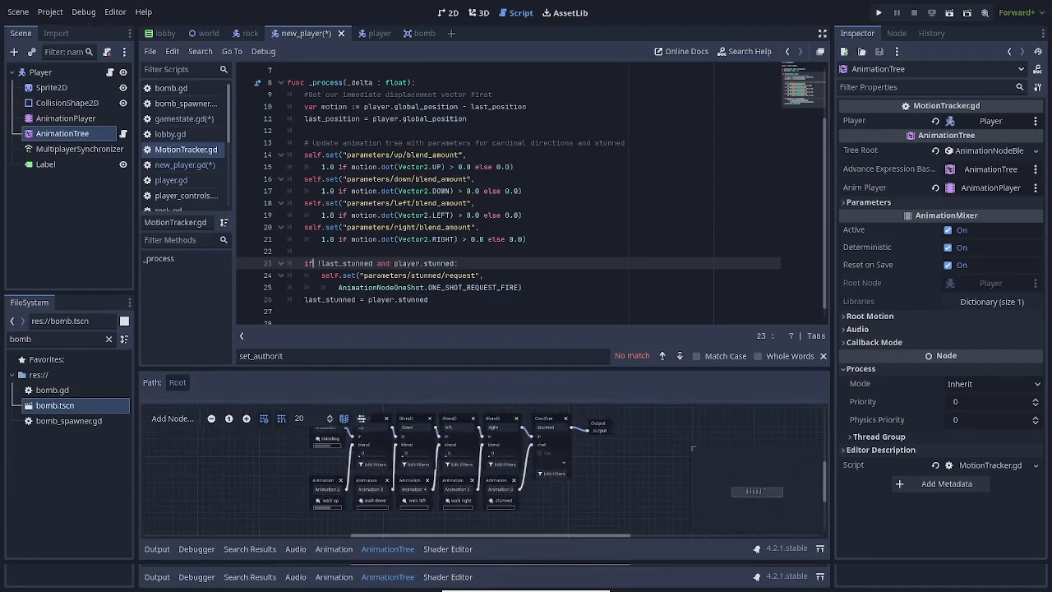
Step: Inspect the stunned OneShot node in 2D, then the Label node reading Player 1
{"action": "left_click", "coordinate": [447, 12]}
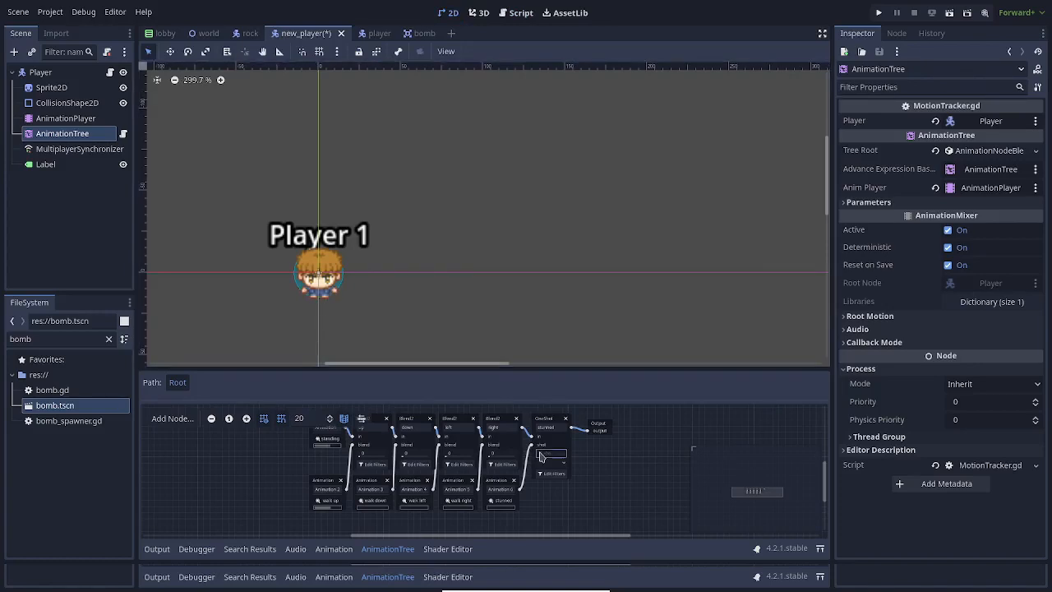
{"action": "left_click", "coordinate": [546, 419]}
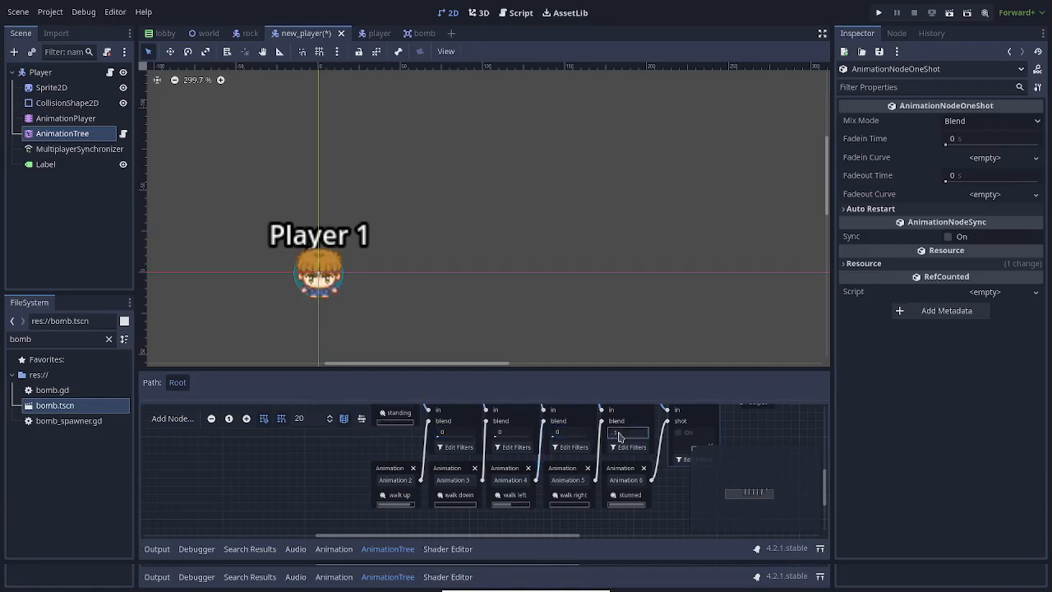
{"action": "mouse_move", "coordinate": [678, 492]}
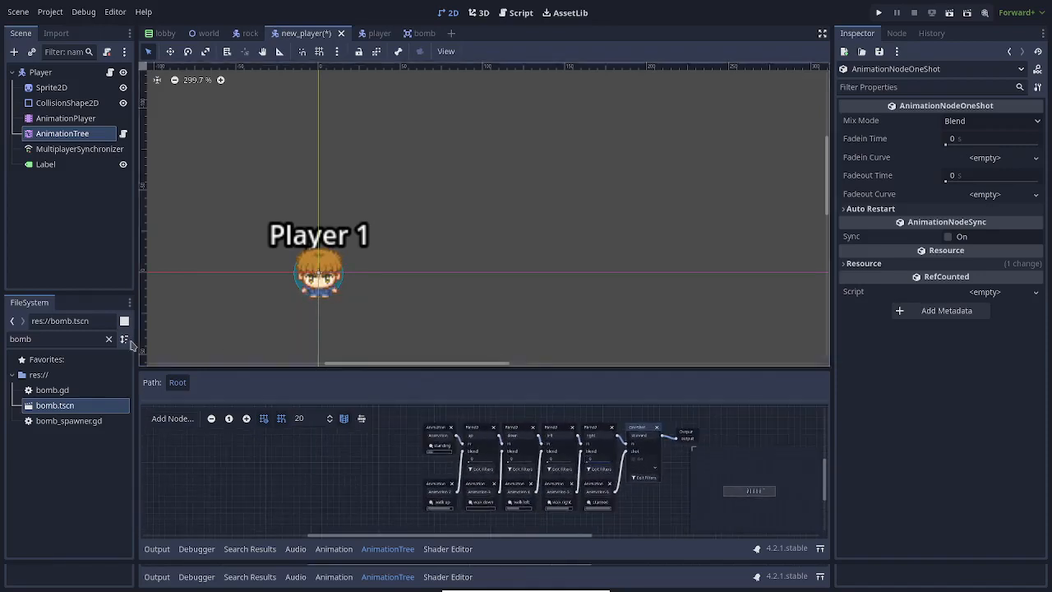
{"action": "left_click", "coordinate": [45, 164]}
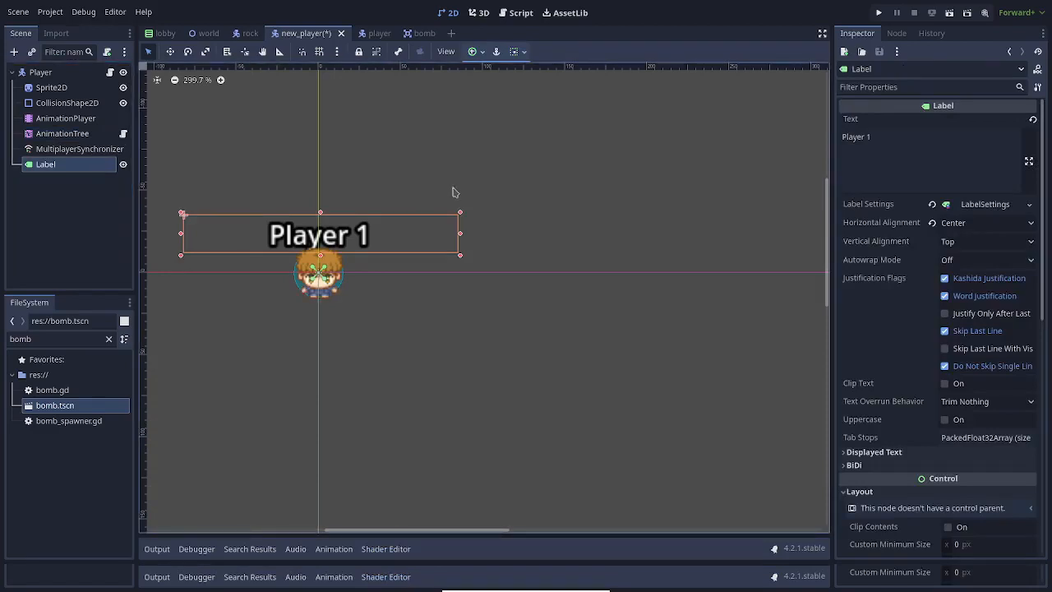
{"action": "mouse_move", "coordinate": [561, 186]}
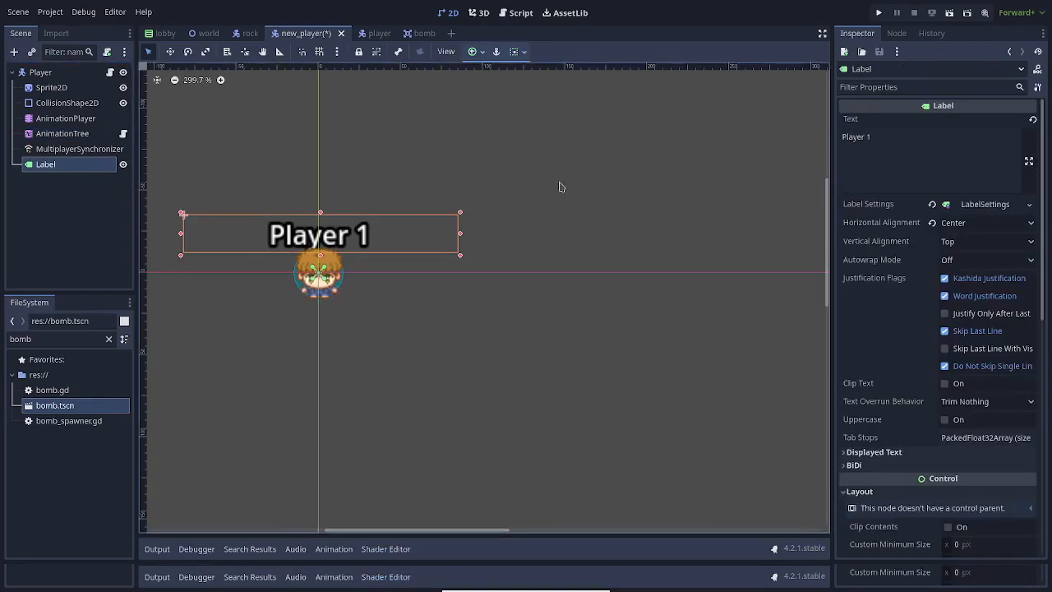